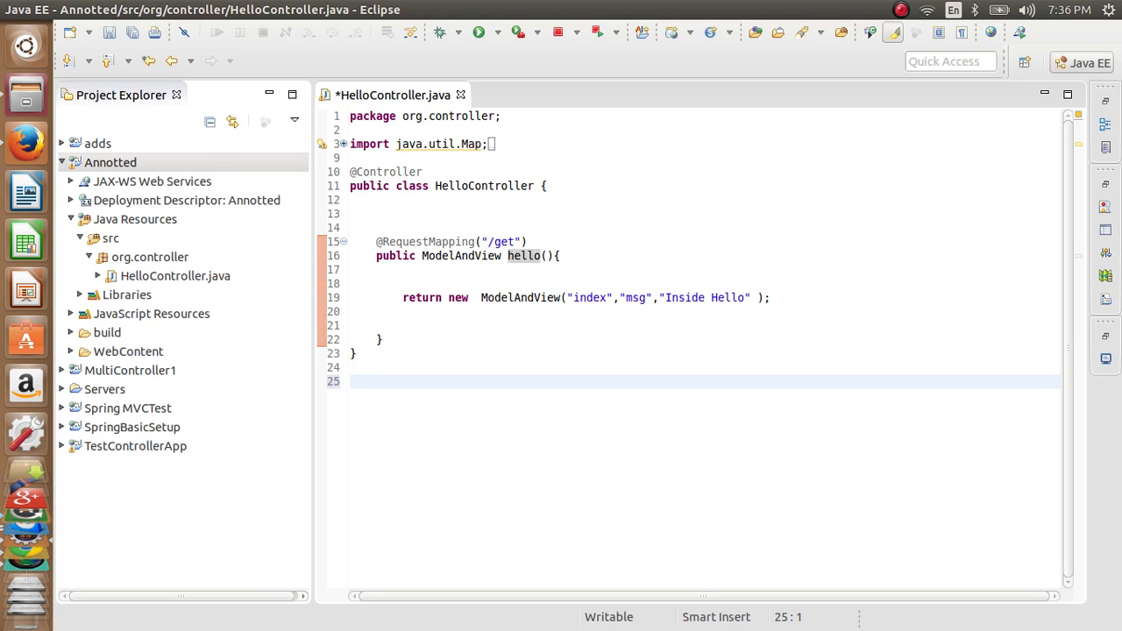
Type the sample URL note 'localhos/apname/get' below the HelloController class.
text(loca)
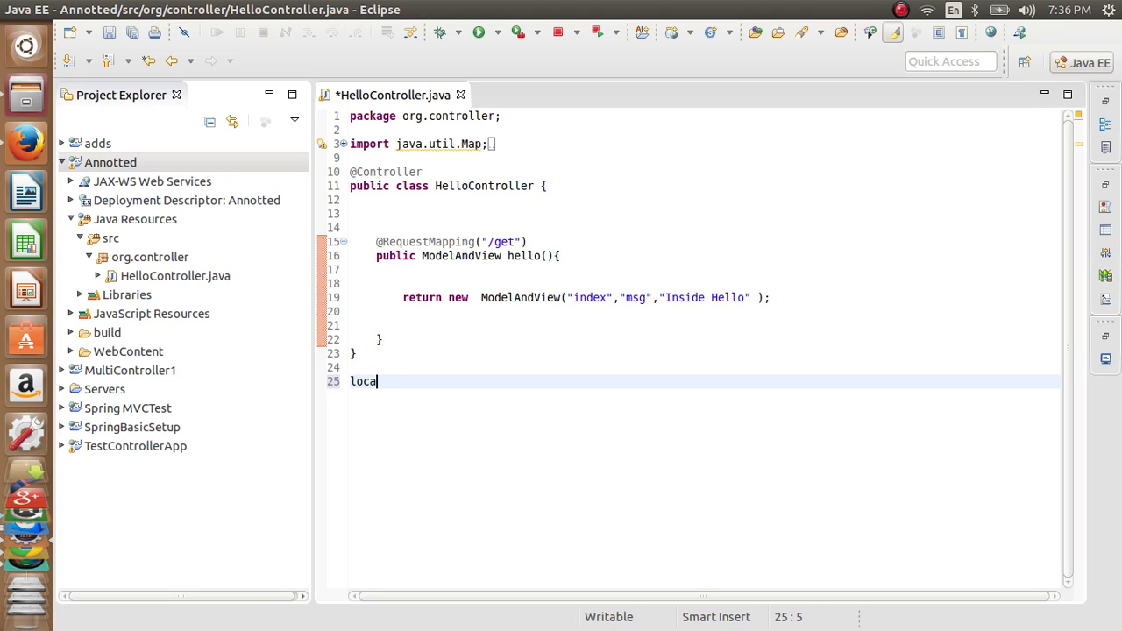
text(lhos)
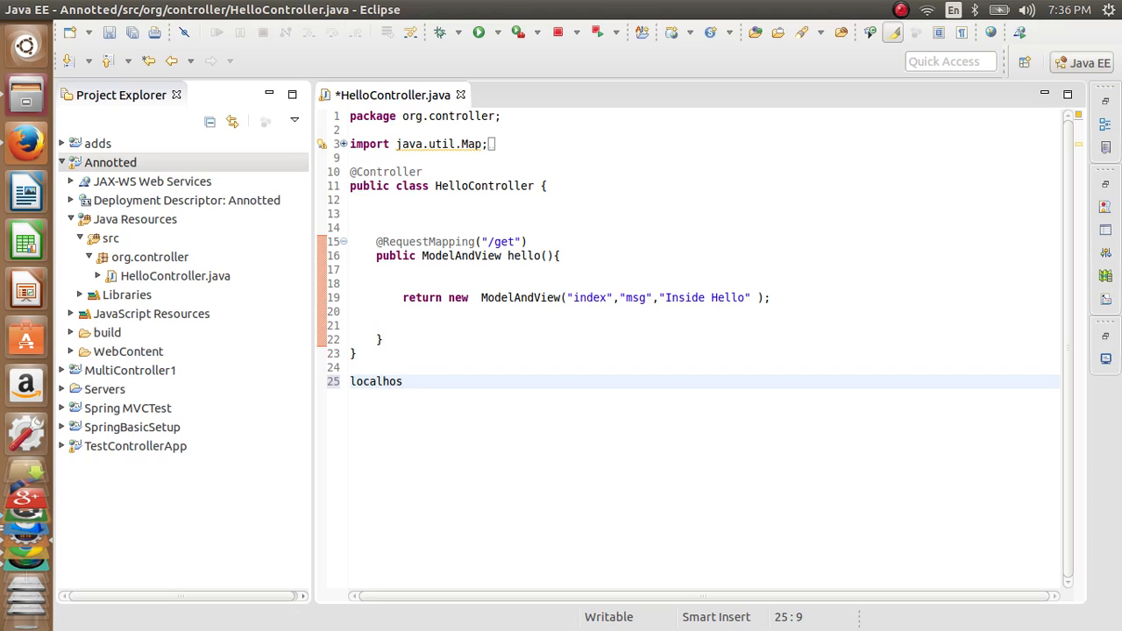
text(/ap)
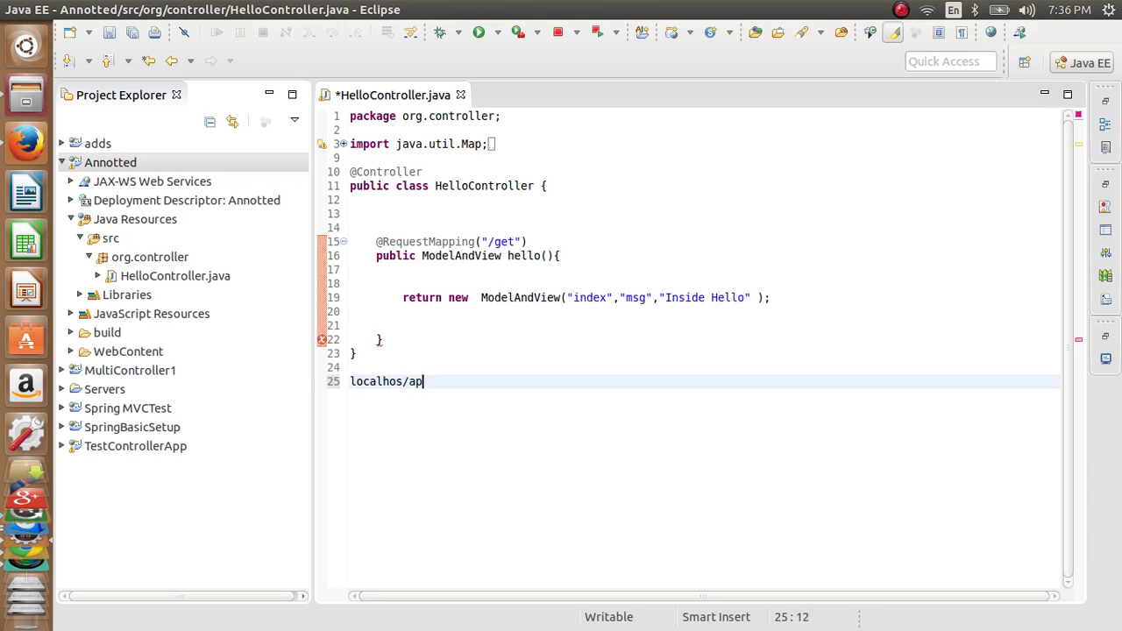
text(name/)
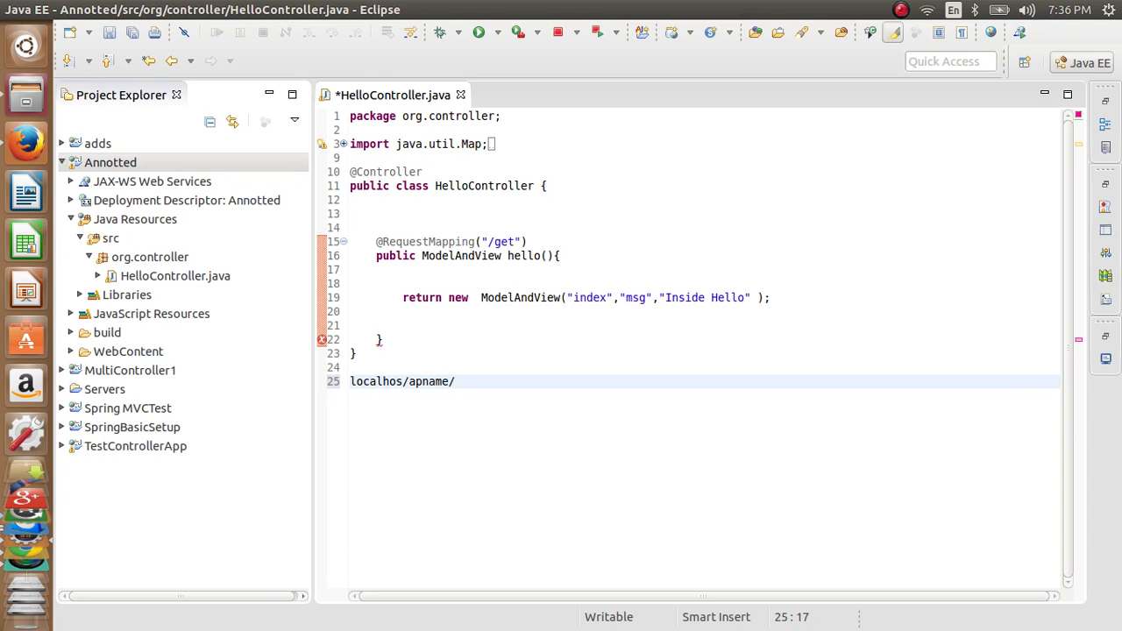
text(get)
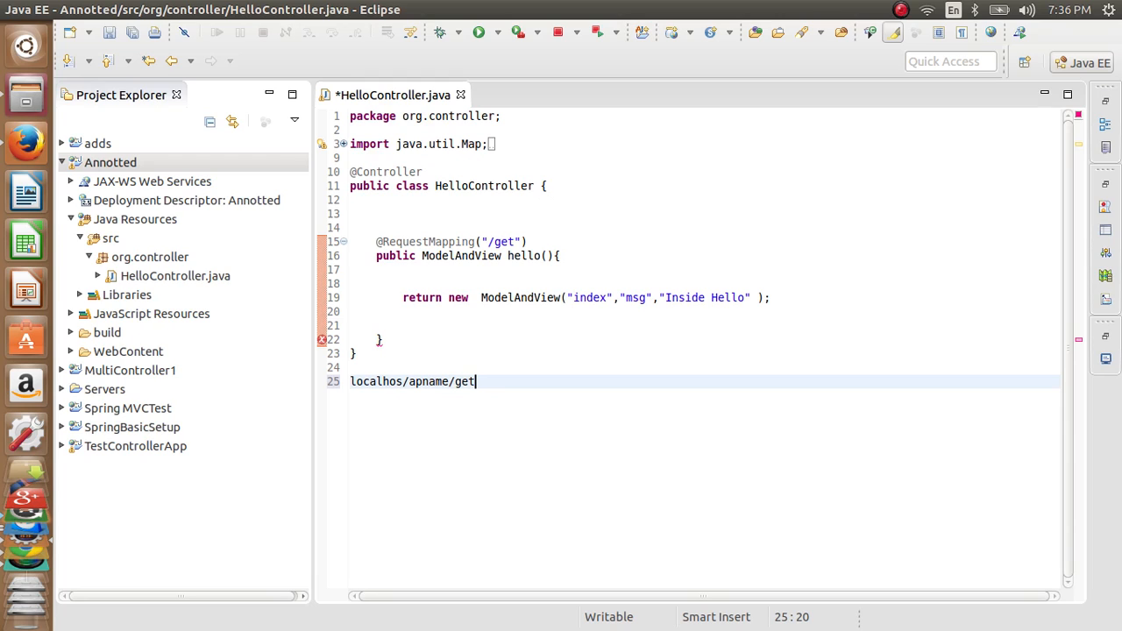
mouse_move(523, 255)
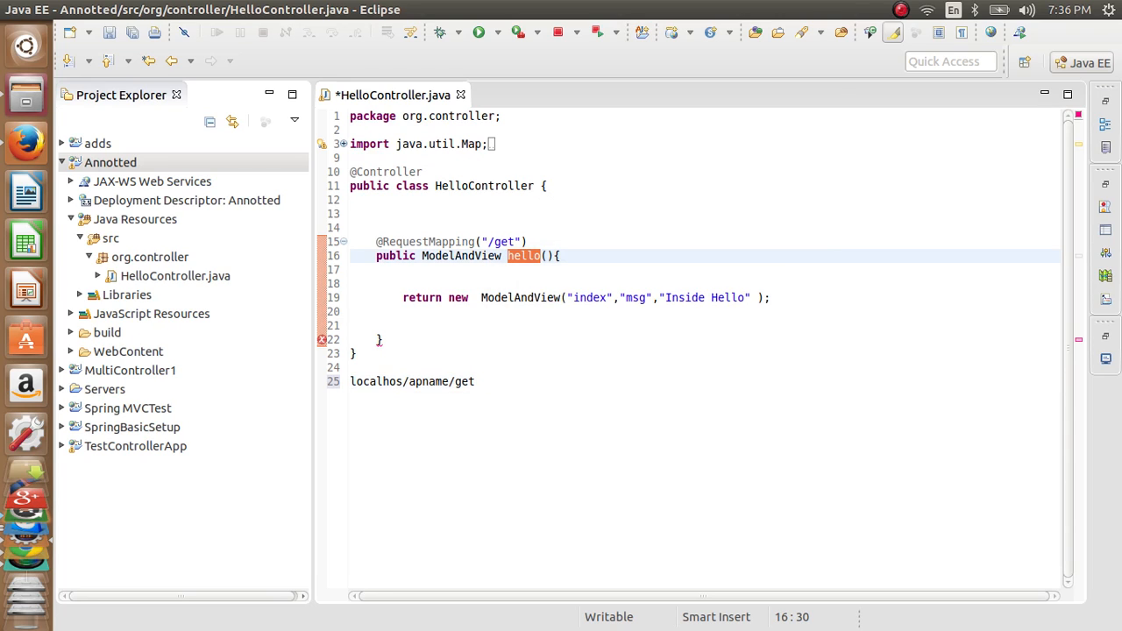
Select 'get' in the note and in the /get request mapping to compare them.
click(470, 381)
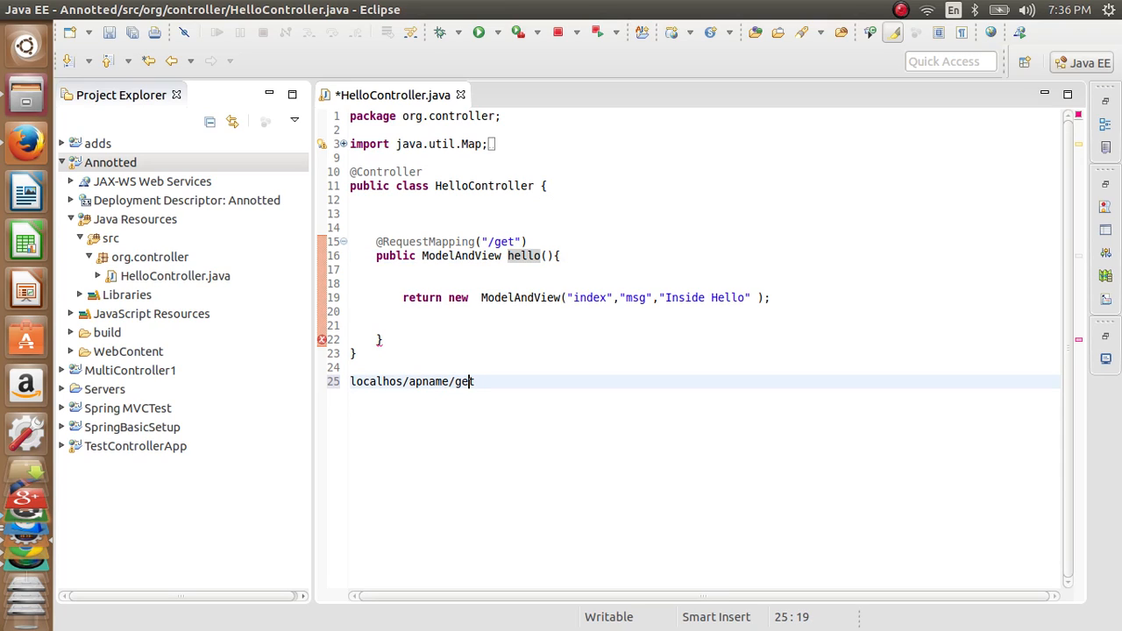
double_click(464, 381)
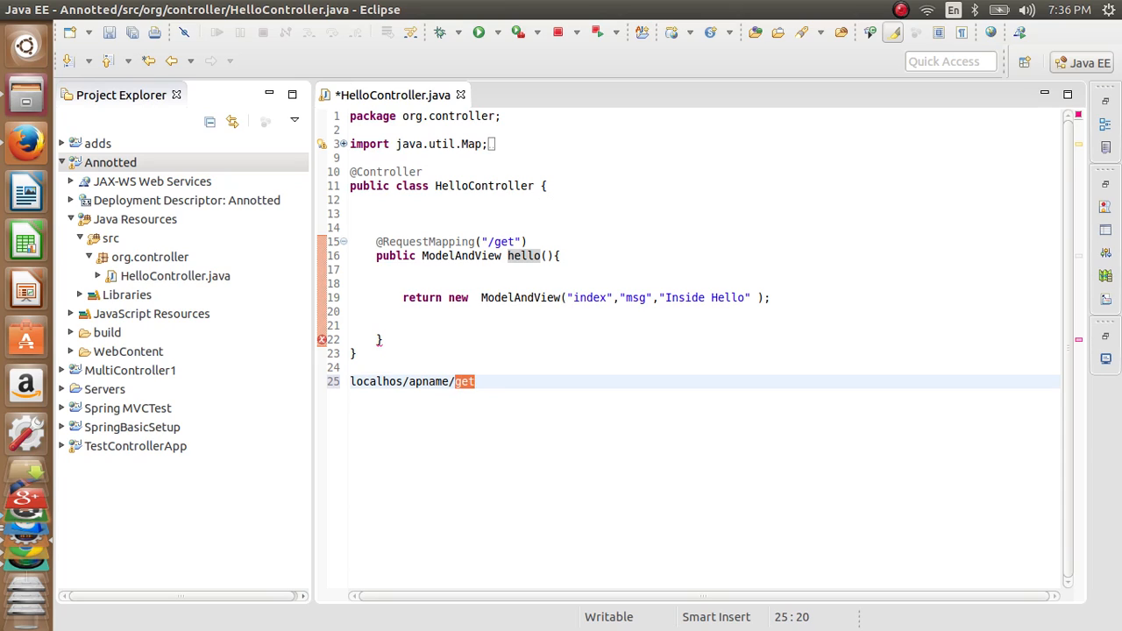
click(499, 241)
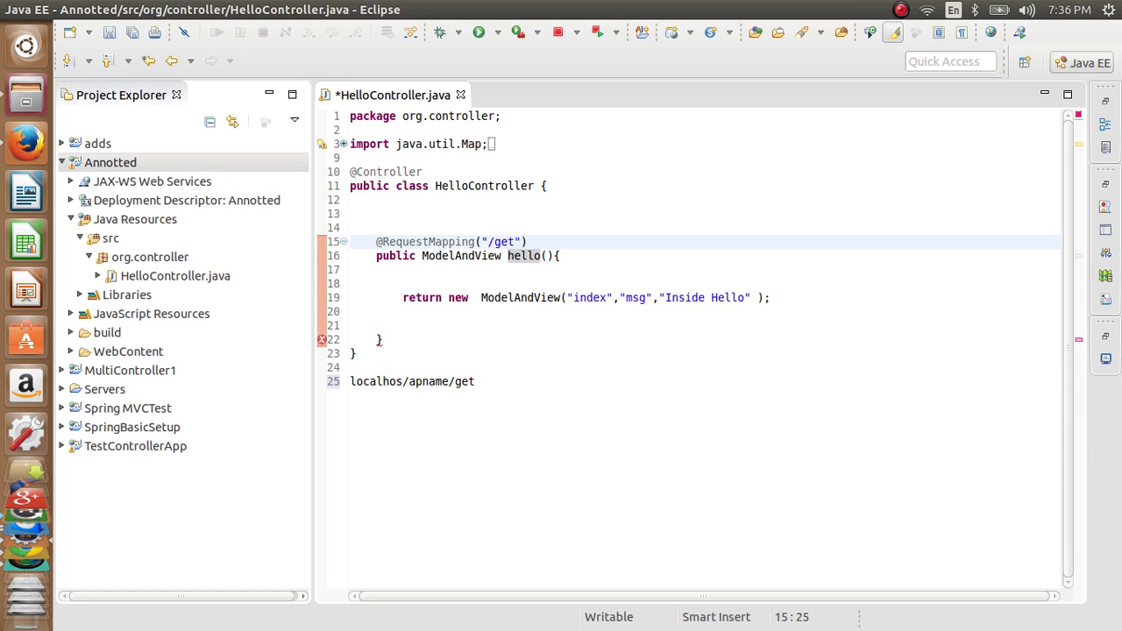
double_click(504, 241)
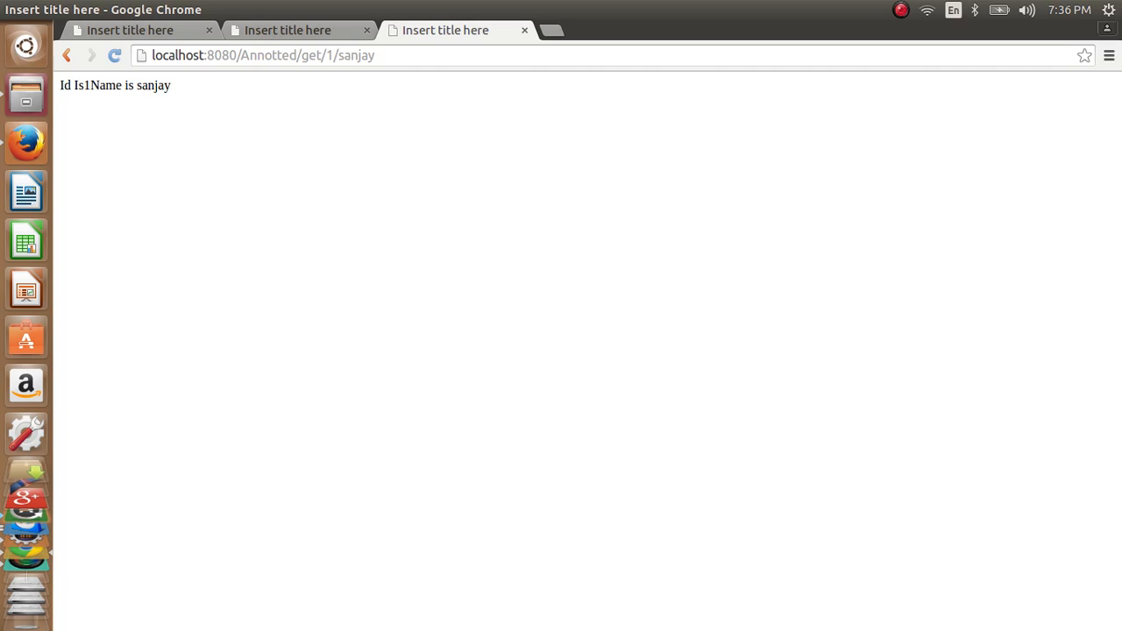
Rewrite the Chrome address as localhost:8080/Annotted/id=1&&name=sajay.
double_click(355, 55)
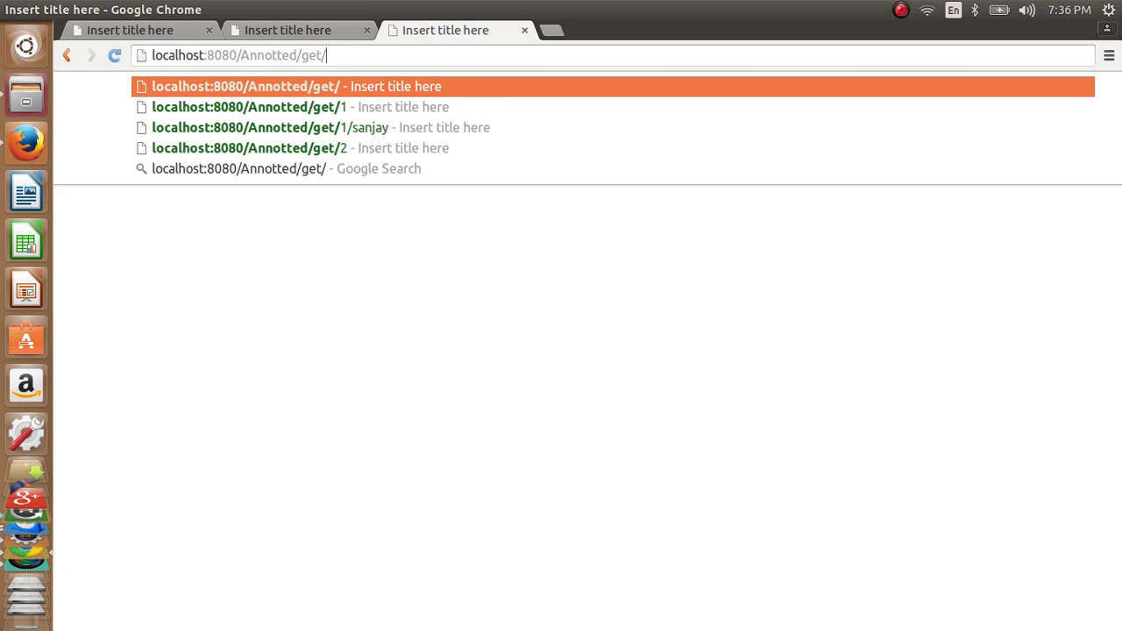
key(BackSpace)
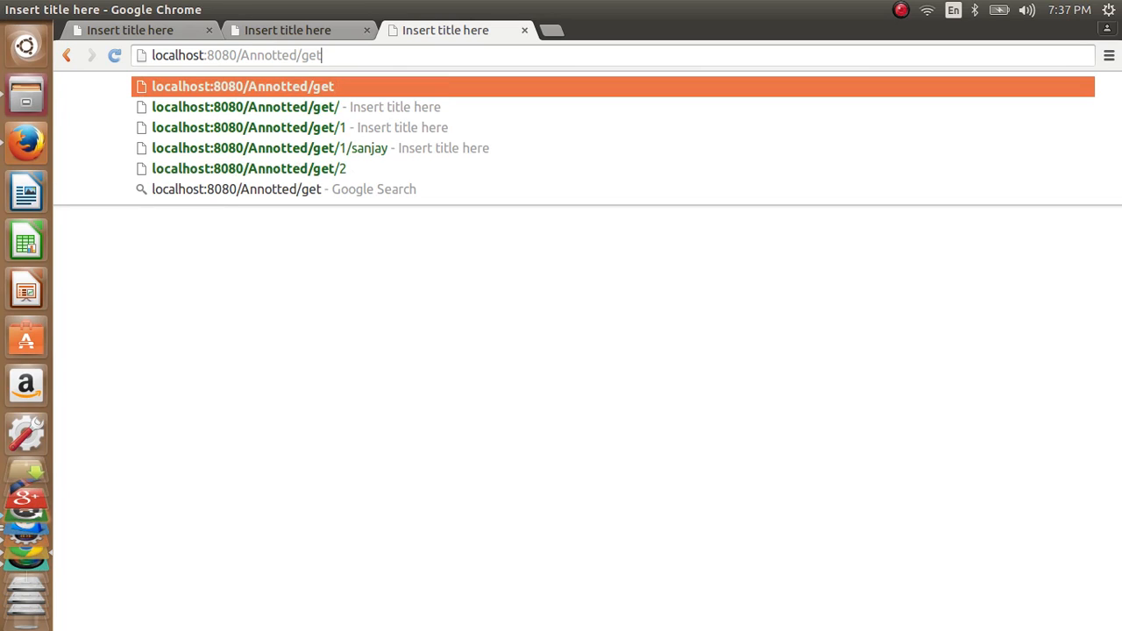
key(BackSpace)
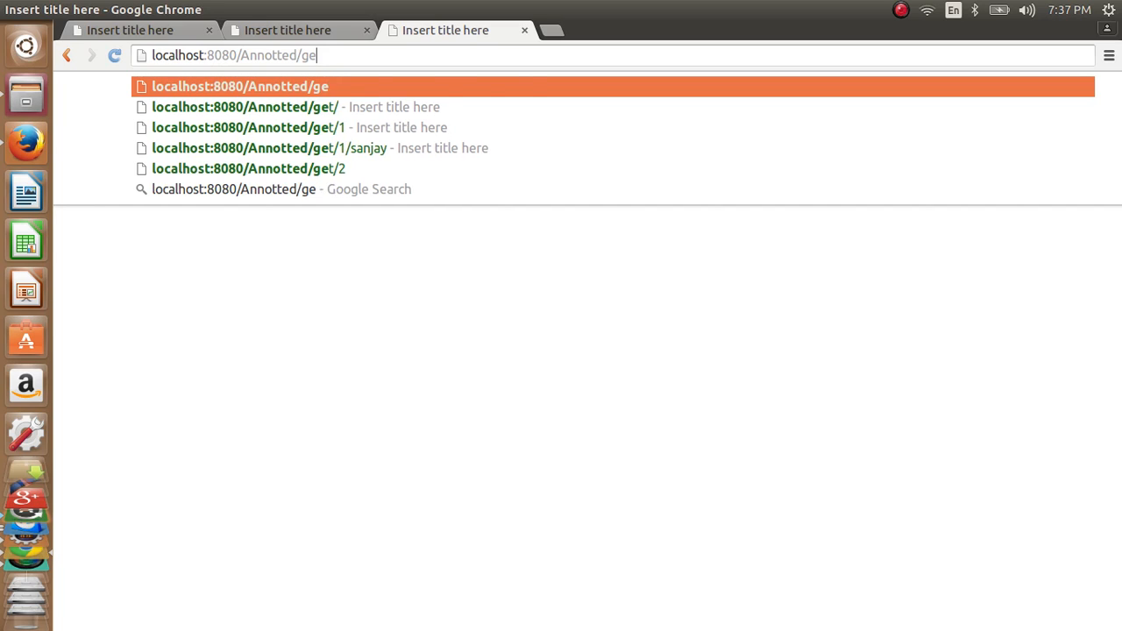
text(id)
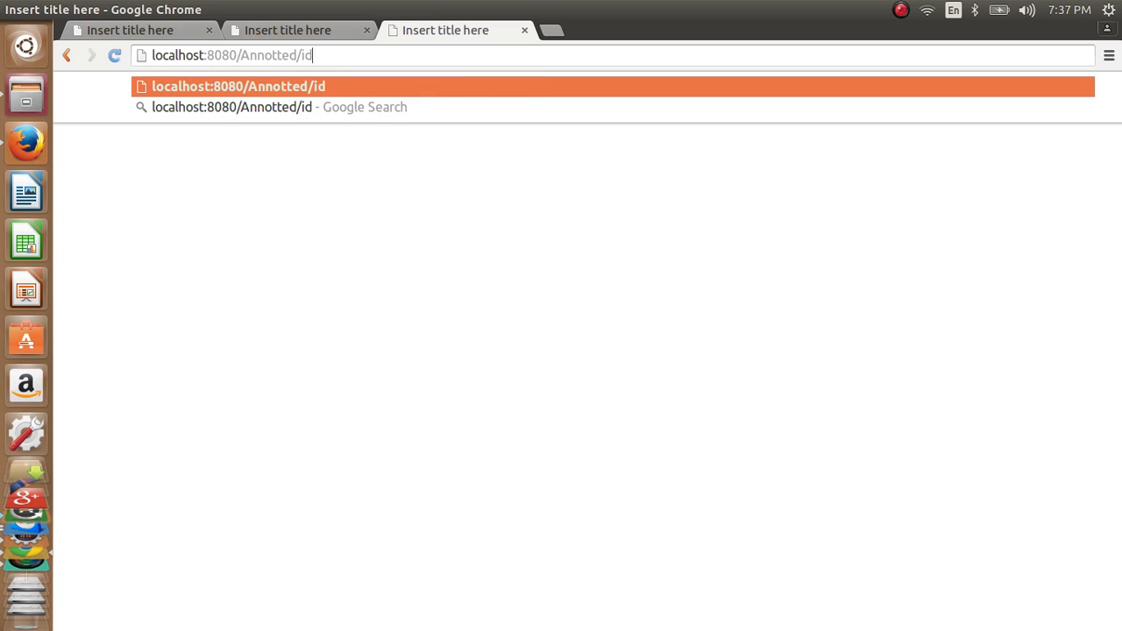
text(=1)
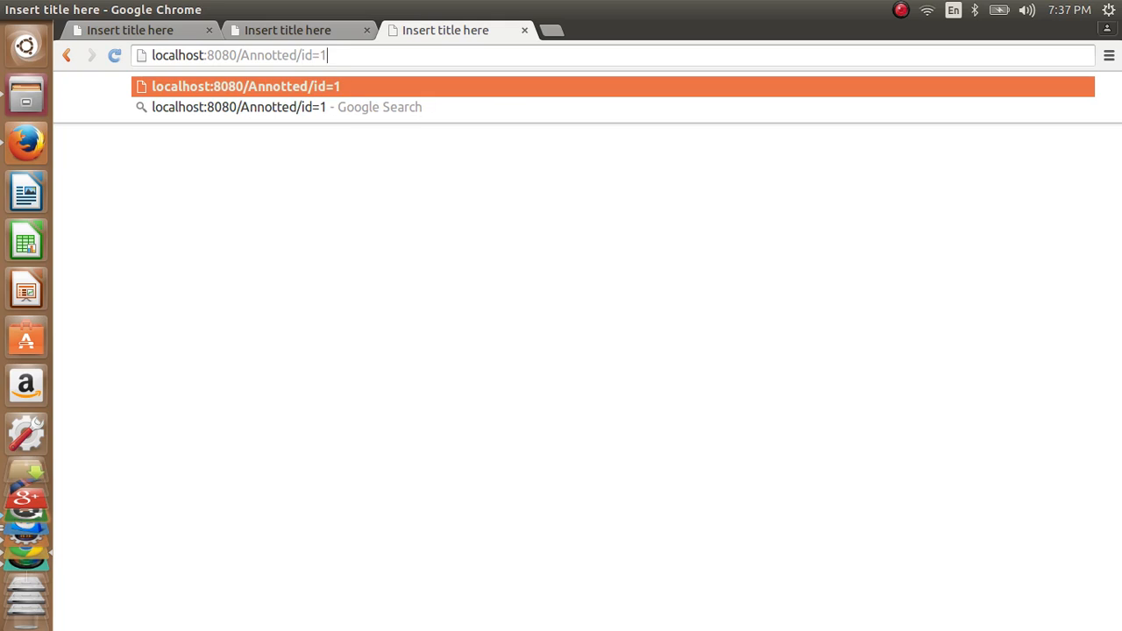
text(&&)
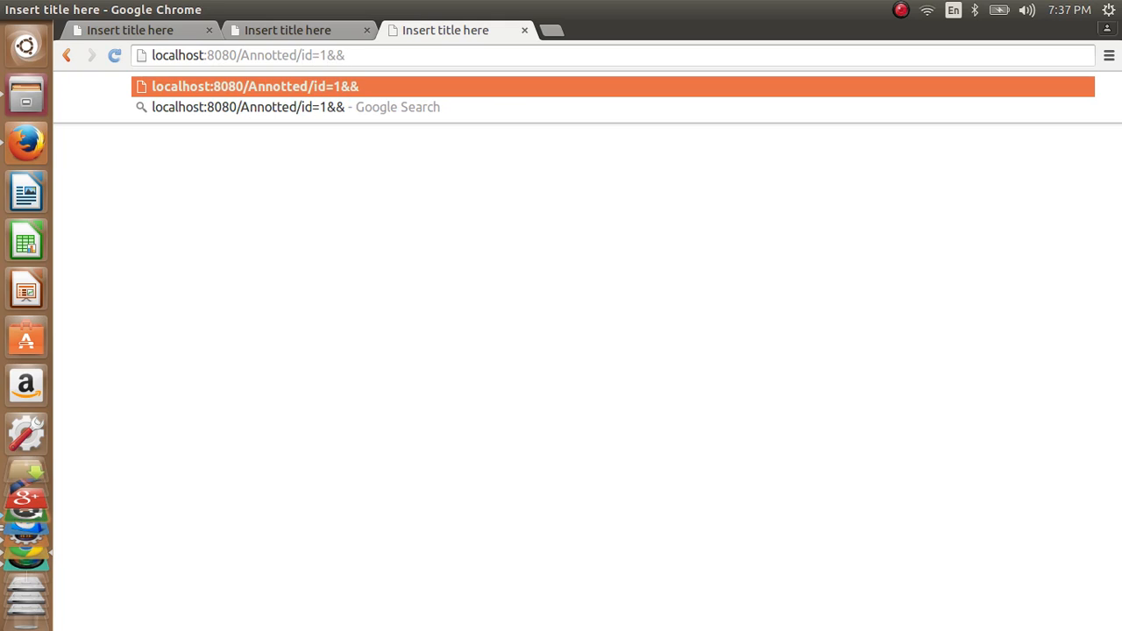
text(name="")
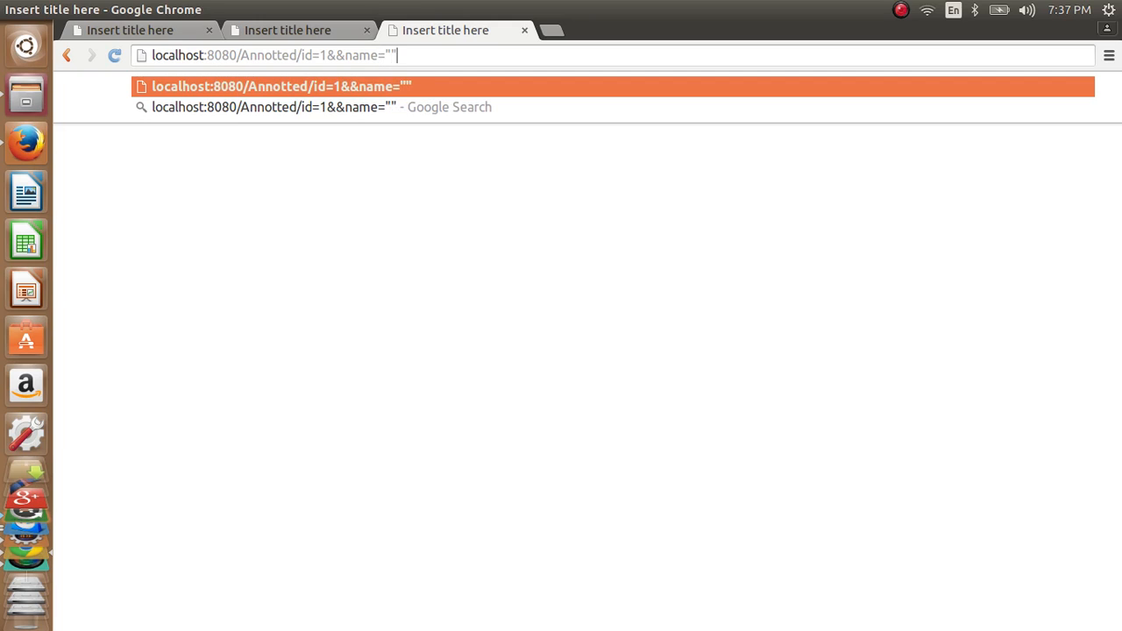
text(saja)
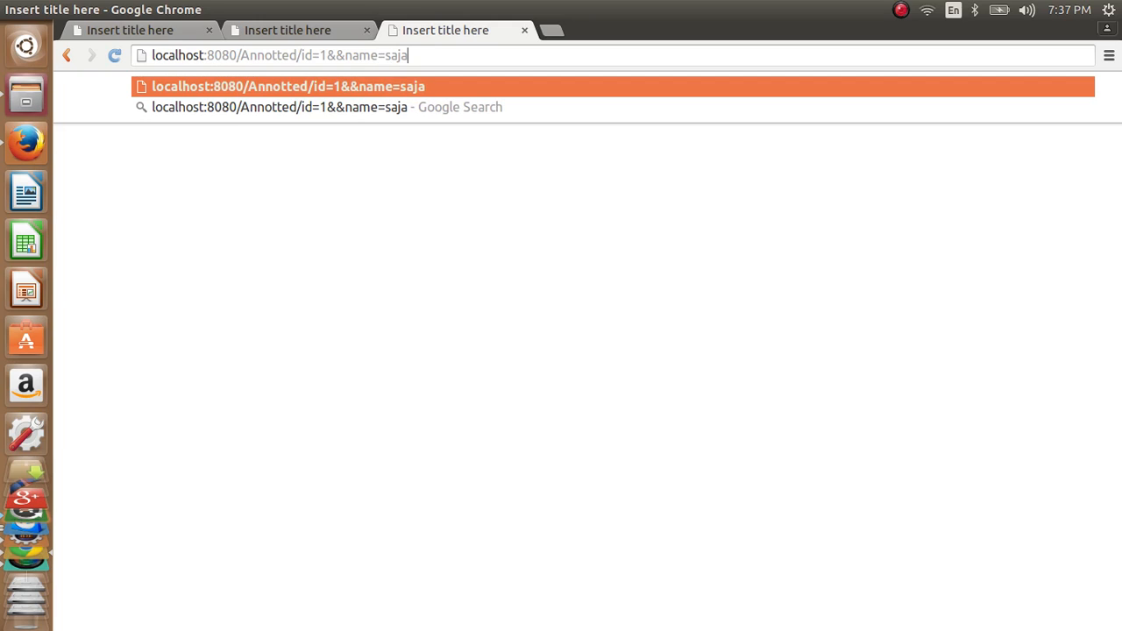
text(y)
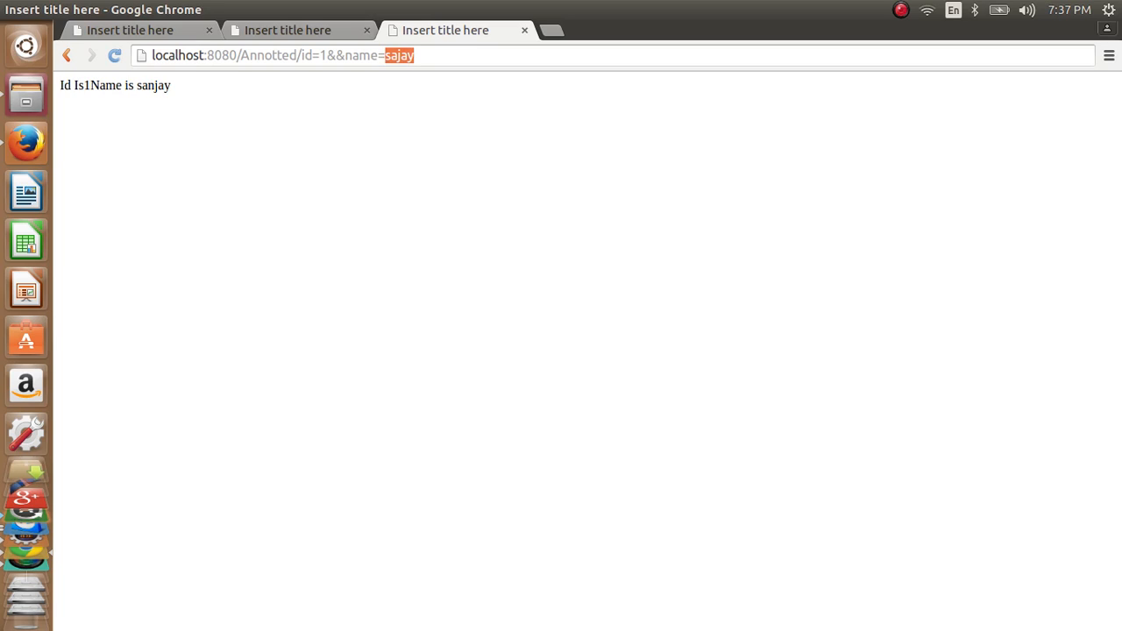
key(BackSpace)
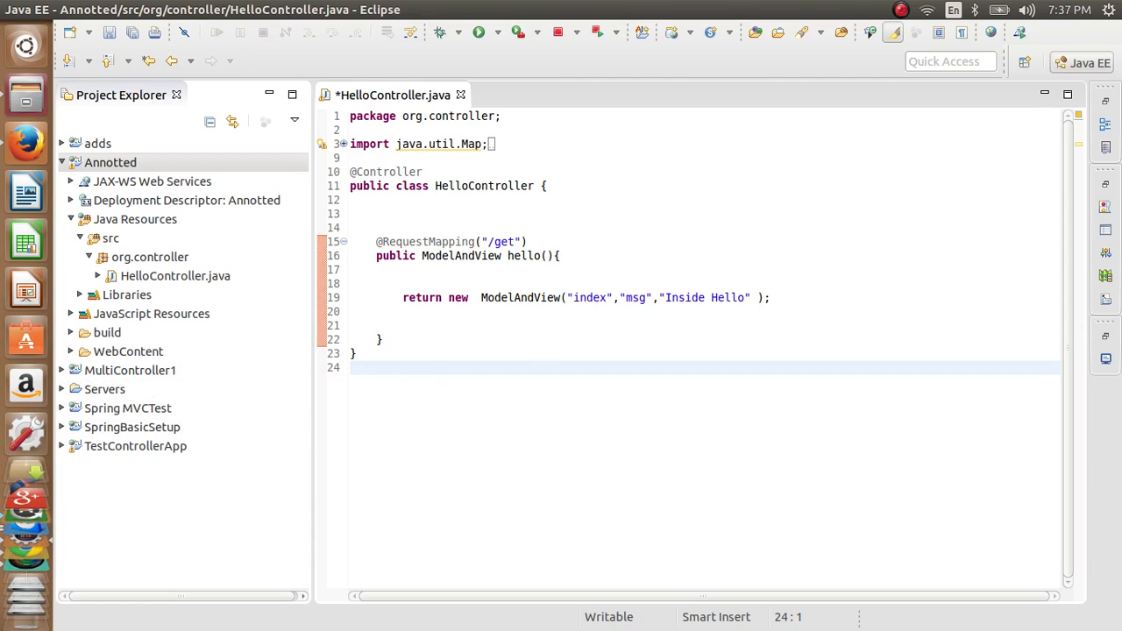
text(http://localhost:8080/Annotted/et)
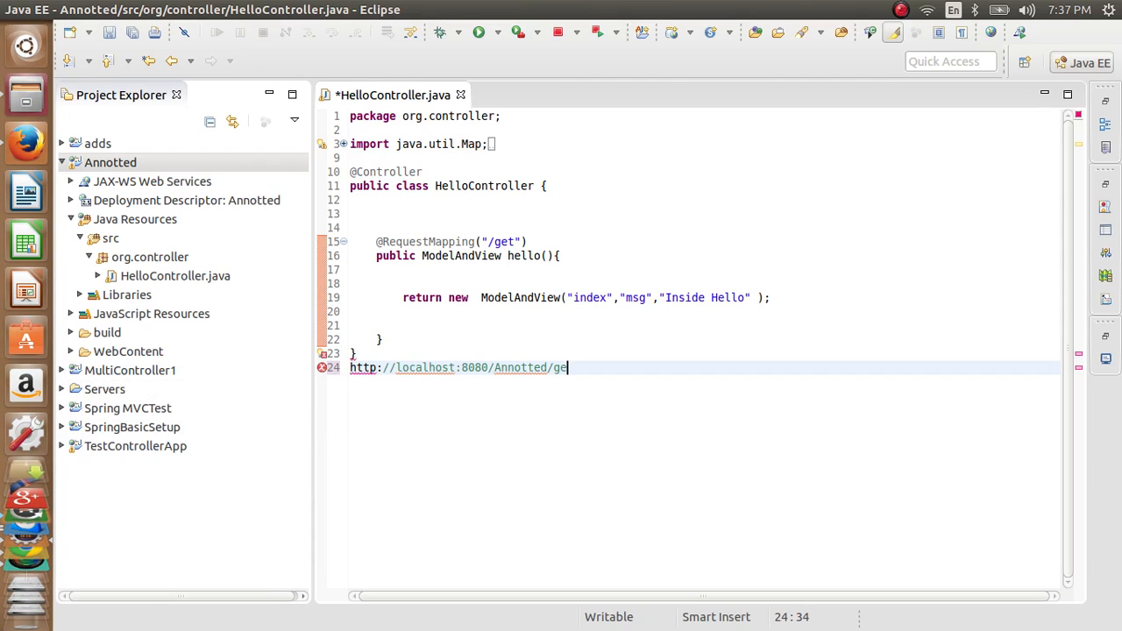
text(t/id)
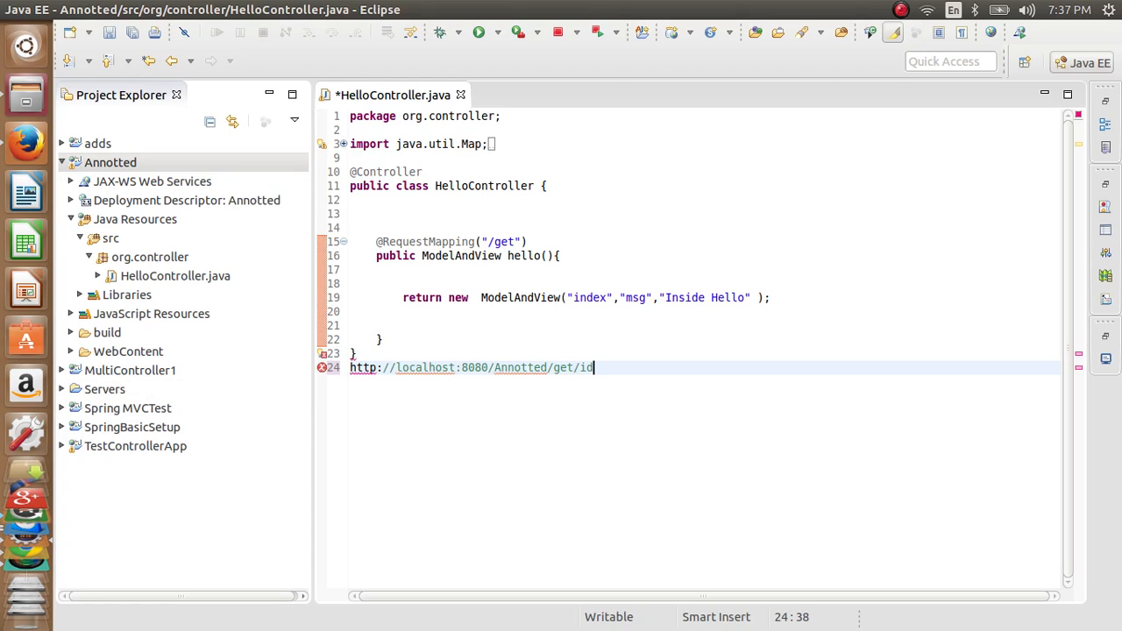
text(/)
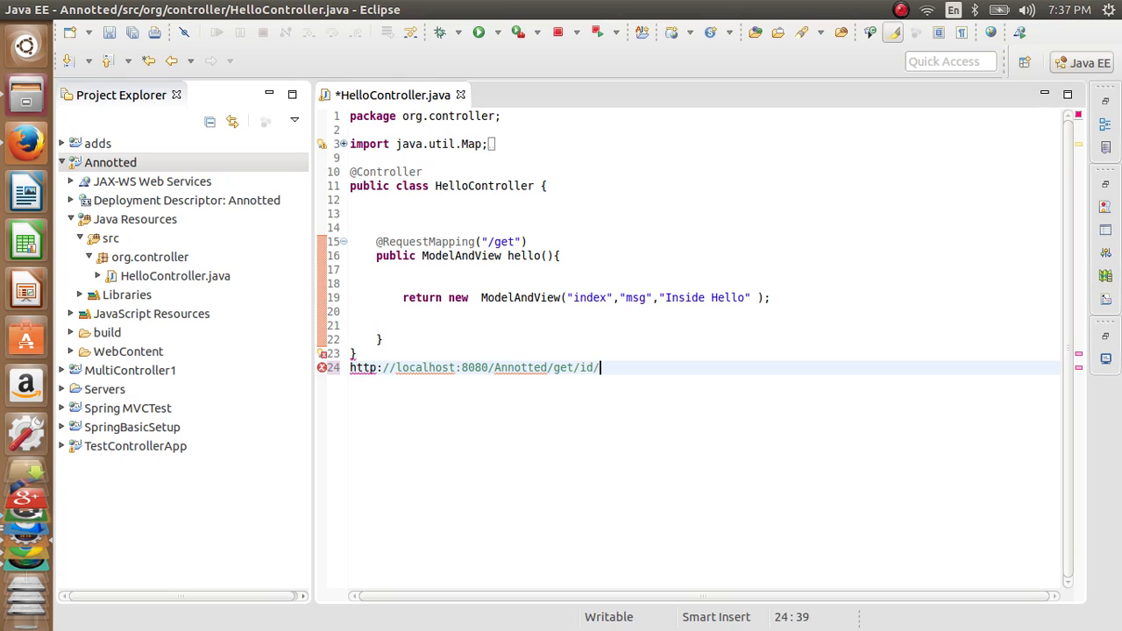
text(name)
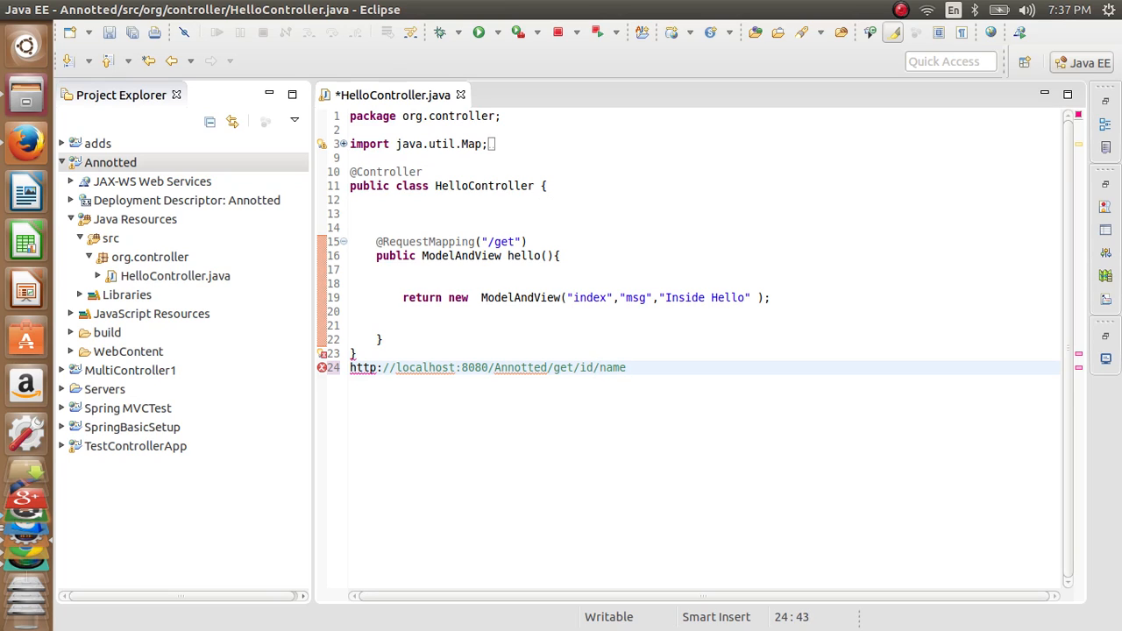
key(BackSpace)
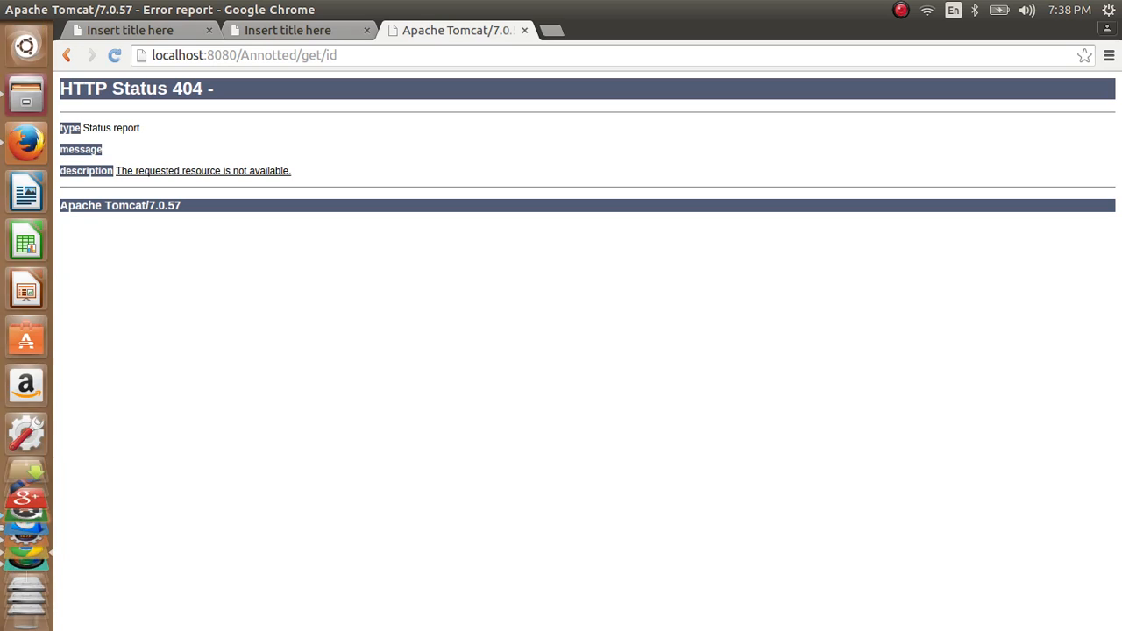
Select the address bar on Chrome's 404 page for localhost:8080/Annotted/get/id.
double_click(330, 55)
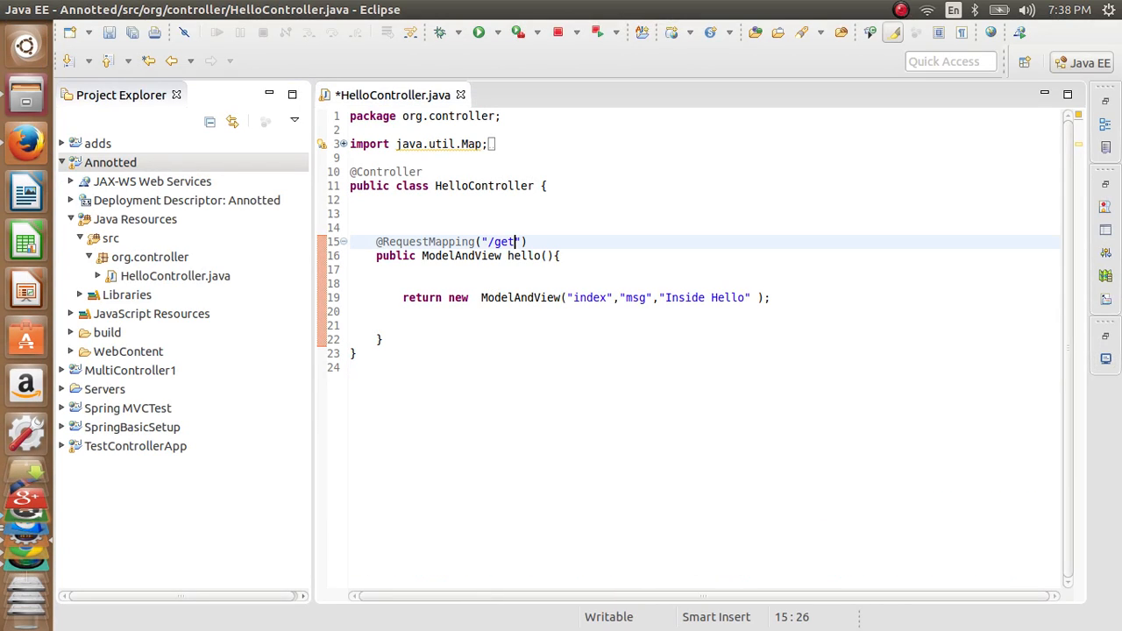
text(/{)
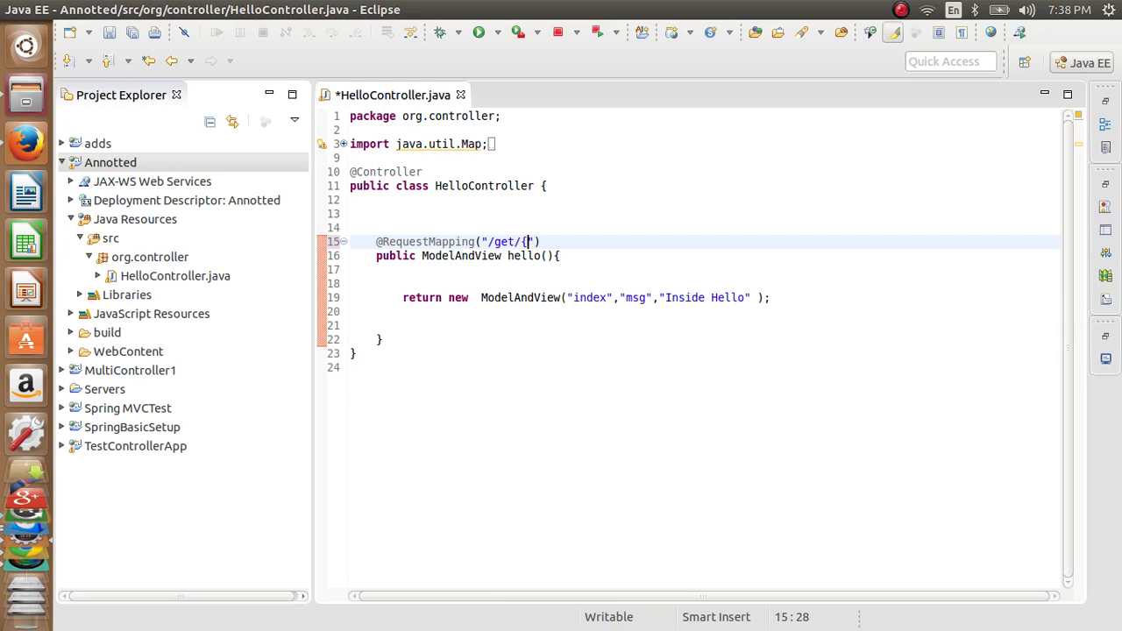
text(id)
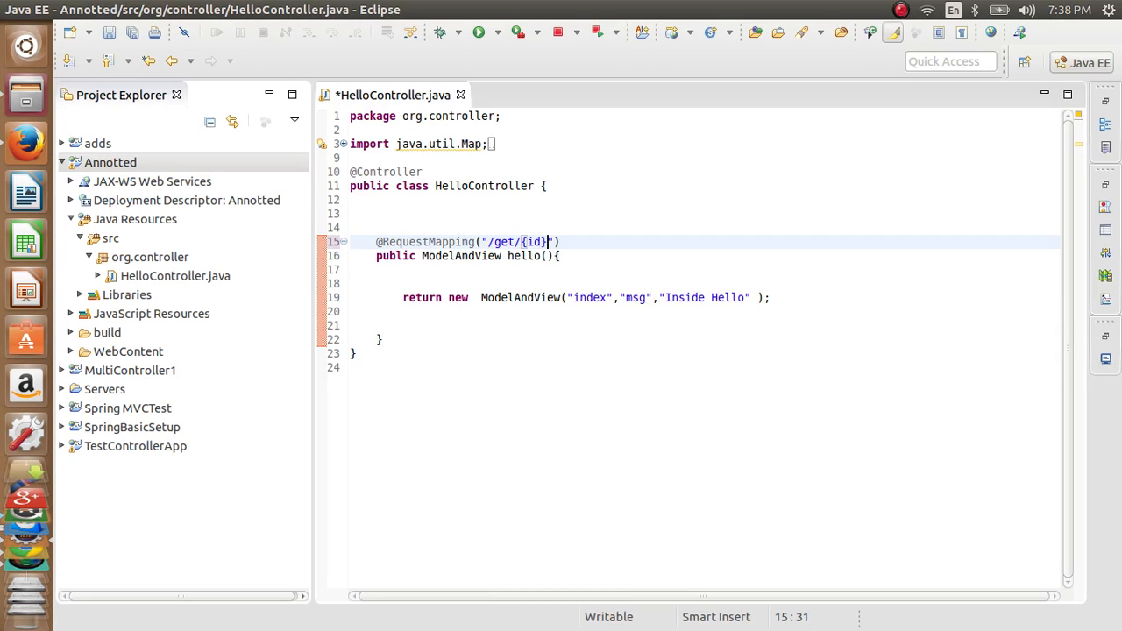
key(ctrl+s)
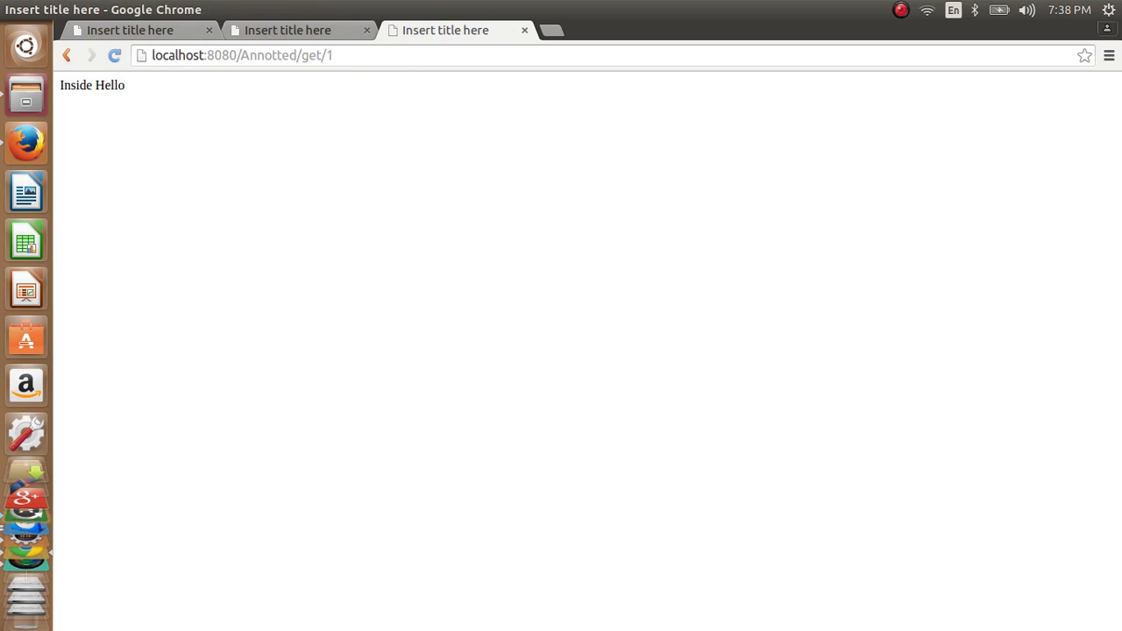
Edit the Chrome address to localhost:8080/Annotted/get/id and return to Eclipse.
text(id)
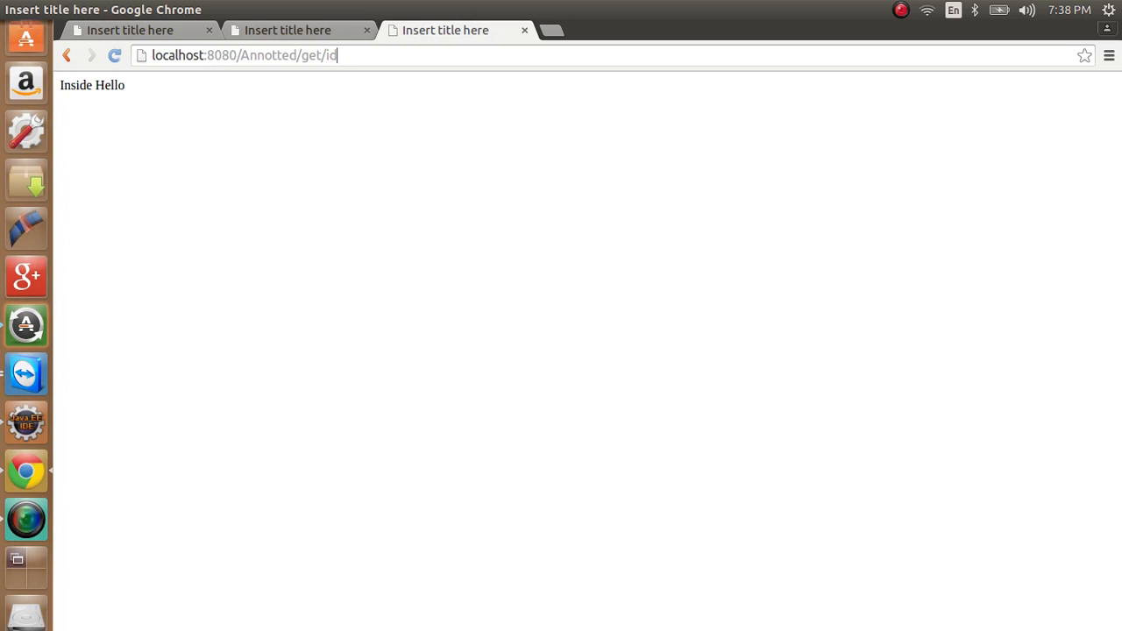
mouse_move(26, 422)
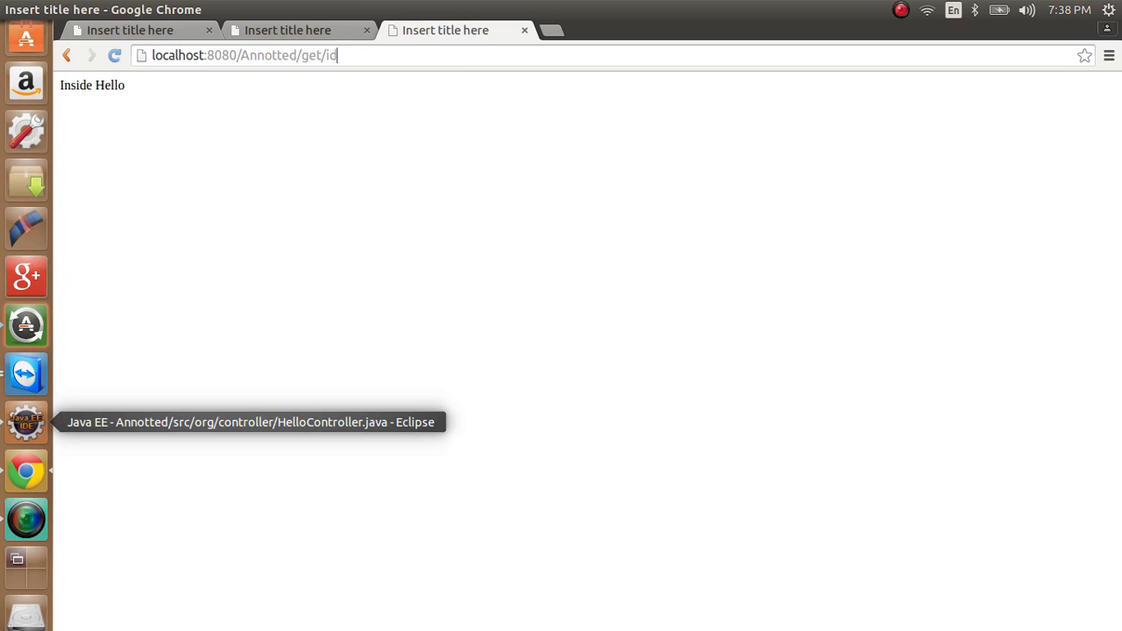
click(26, 421)
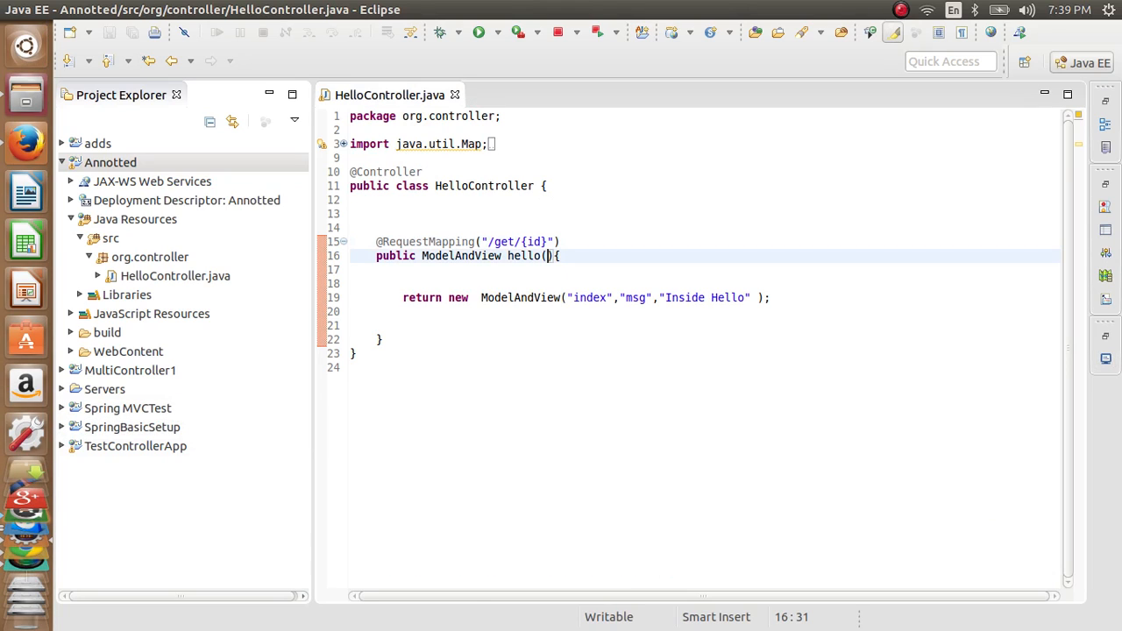
text(@)
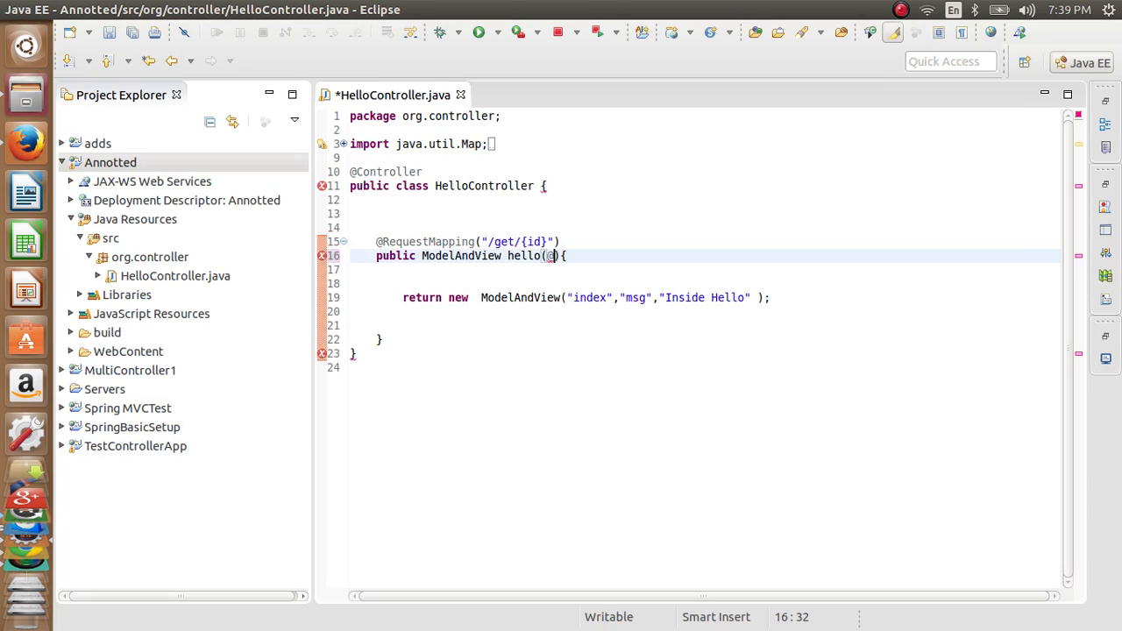
text(path)
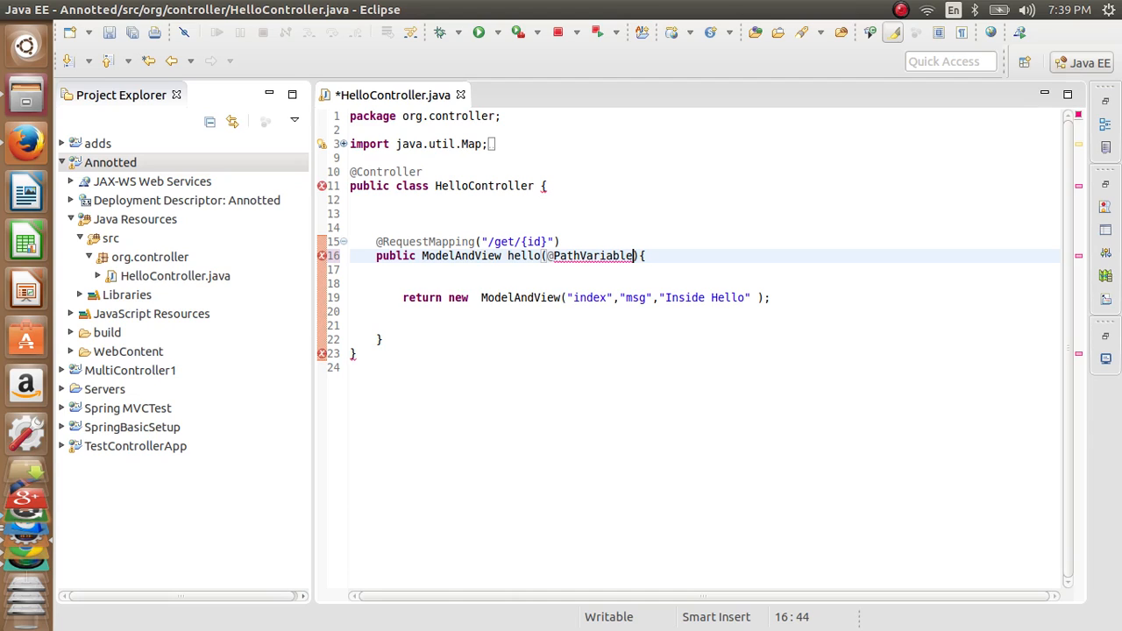
text(()
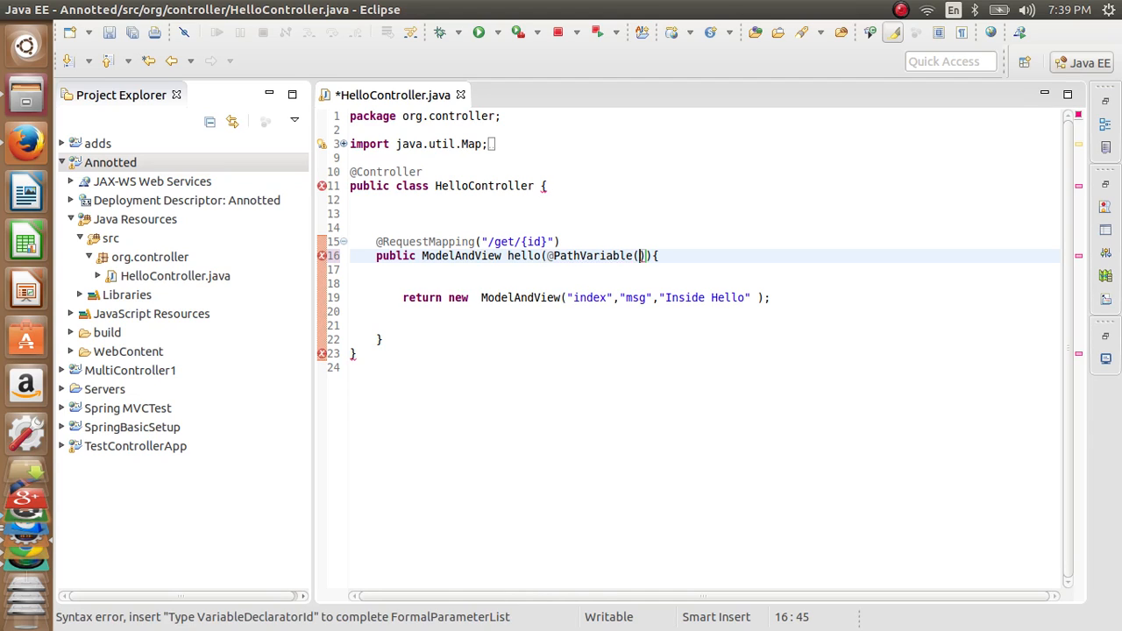
text("id")
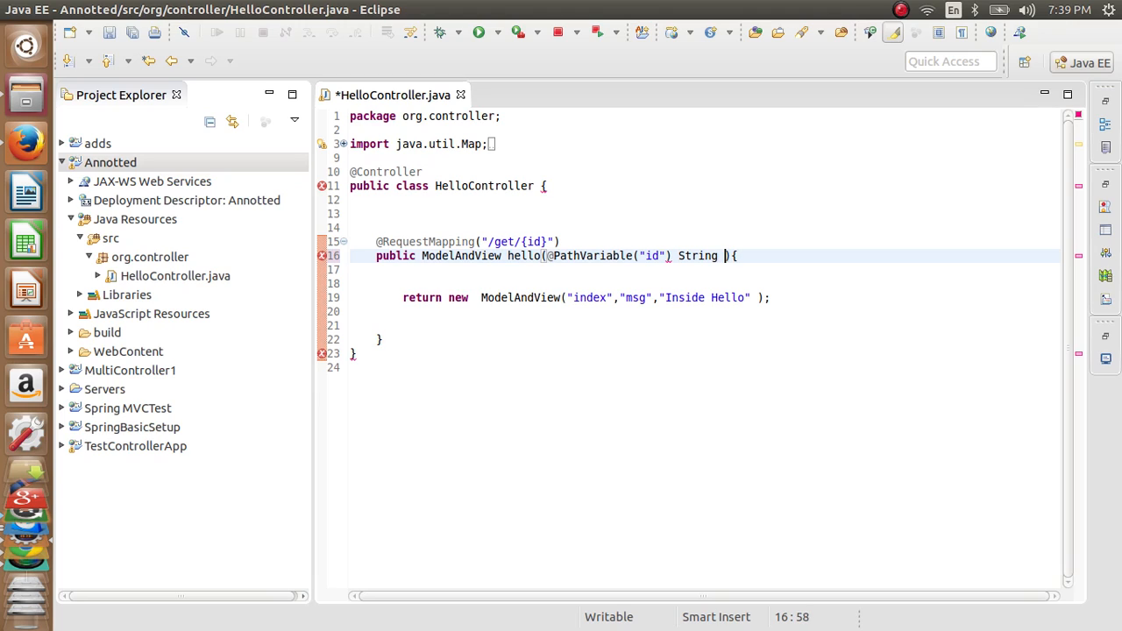
text(name)
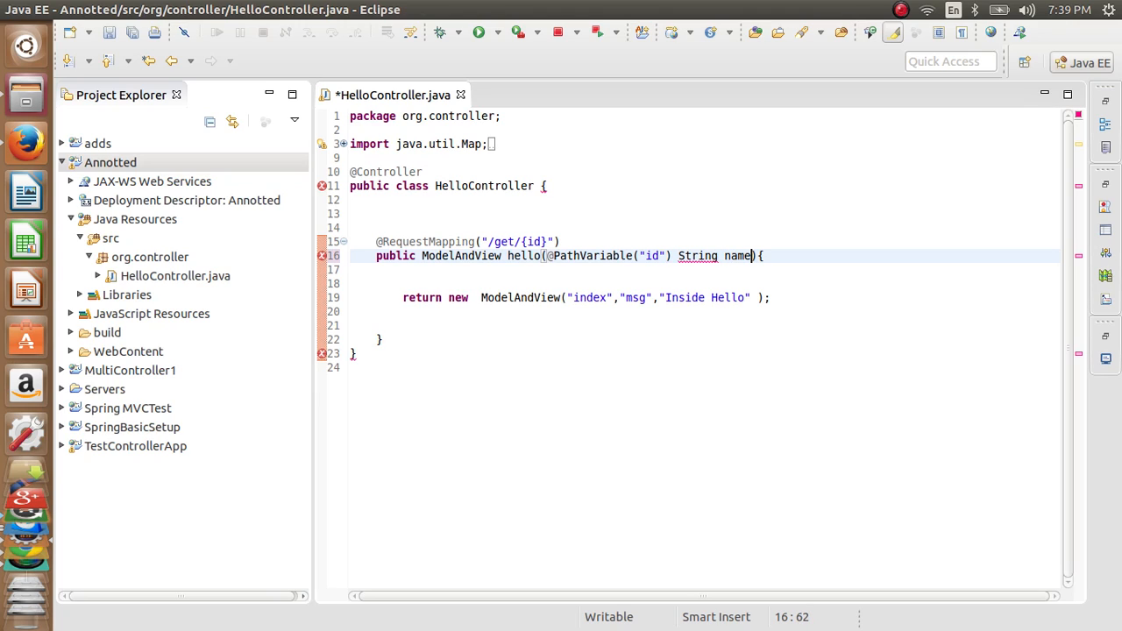
key(BackSpace)
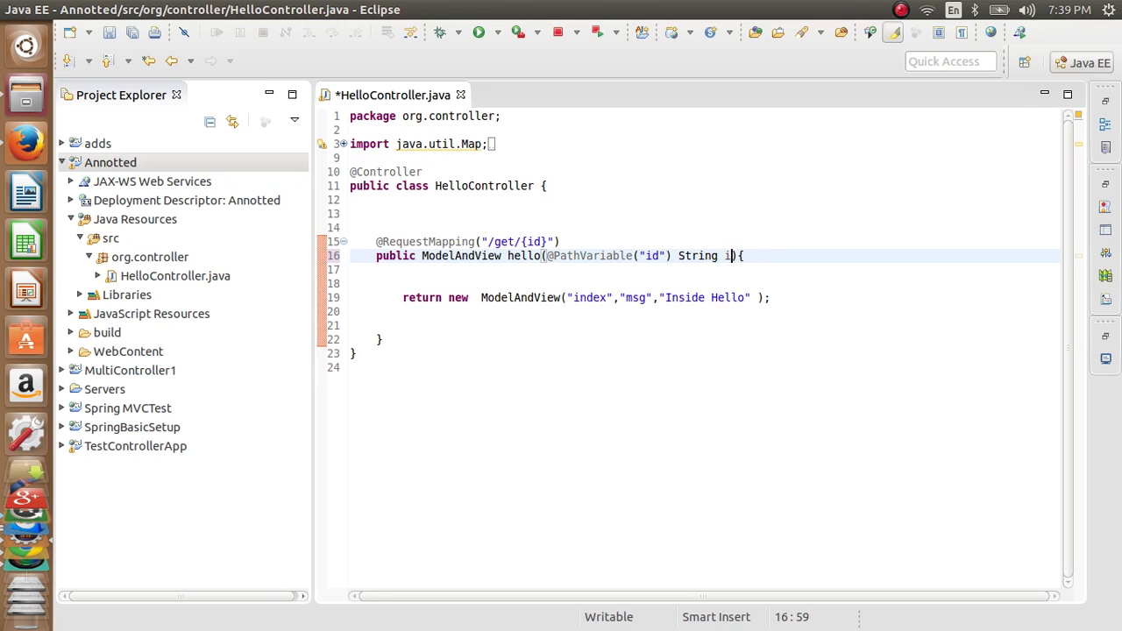
text(d)
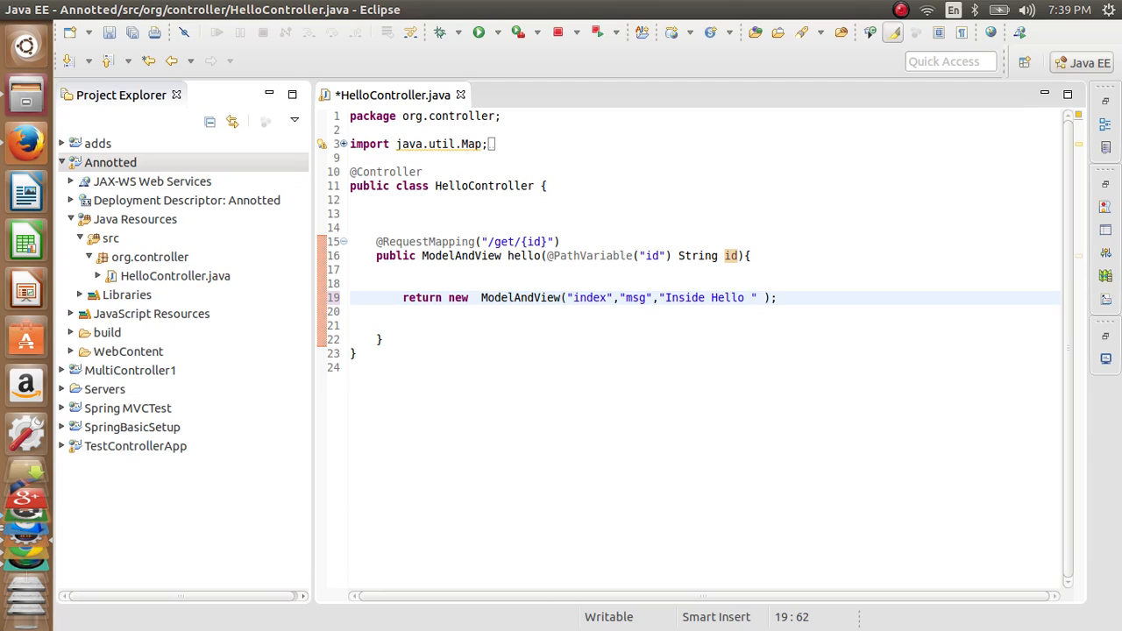
text(id is)
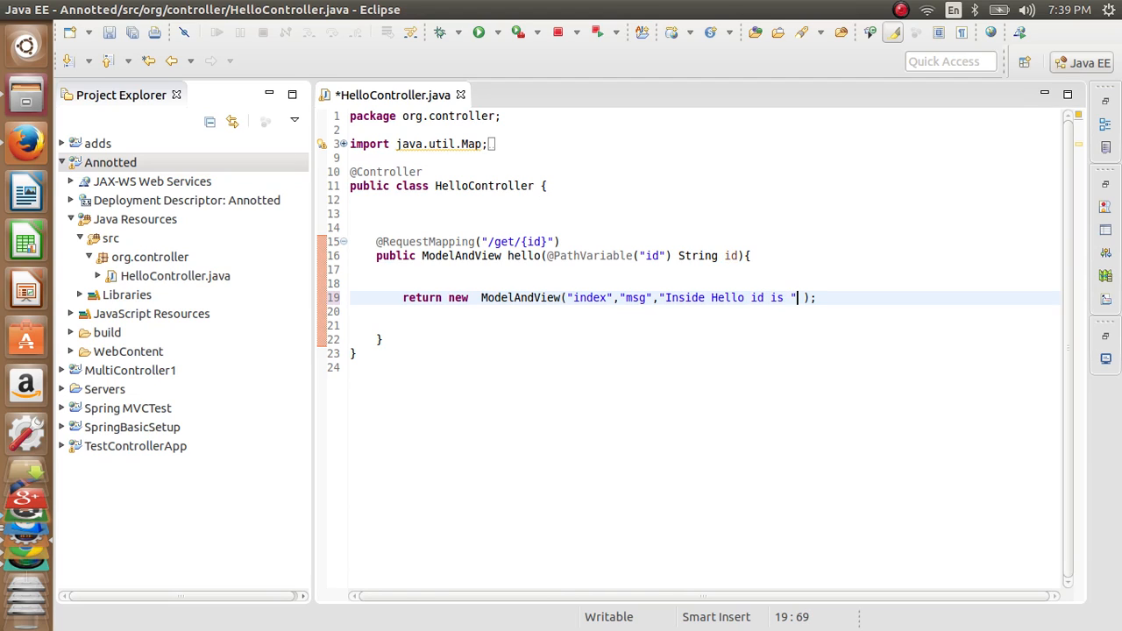
text(+id)
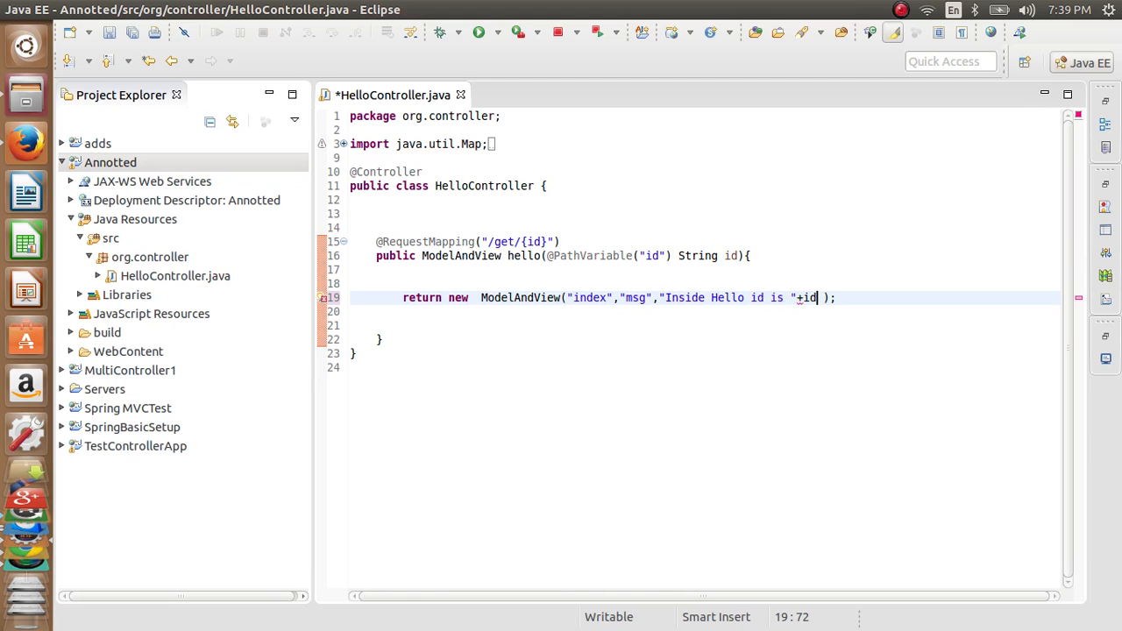
key(ctrl+s)
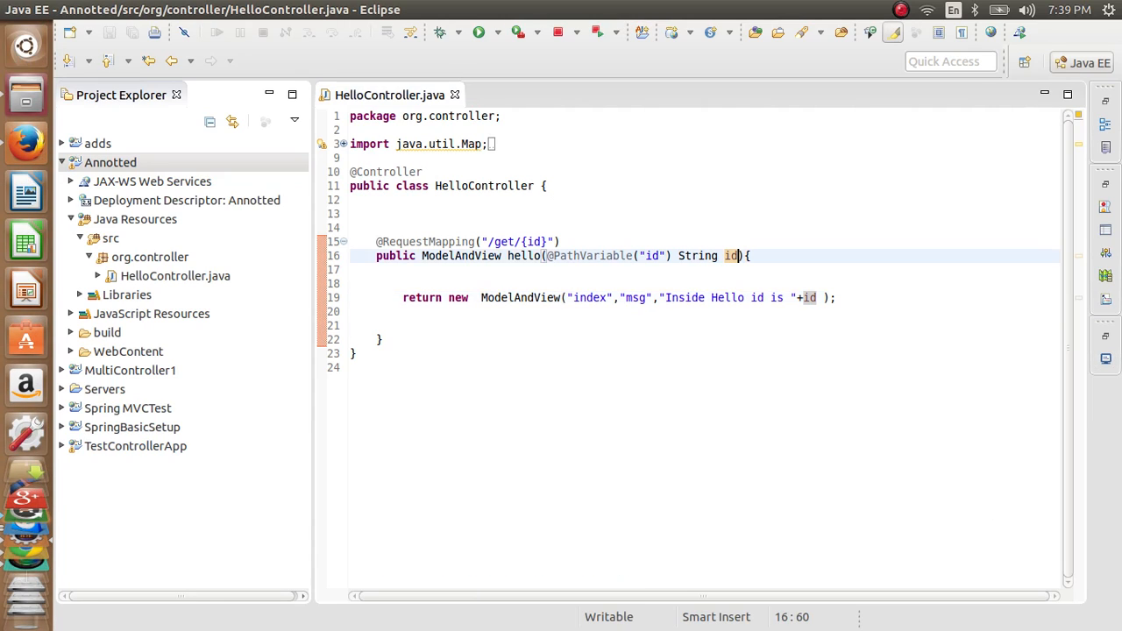
Extend the mapping to /get/{id}/{name}, add a name path variable to the message, and save.
text(,)
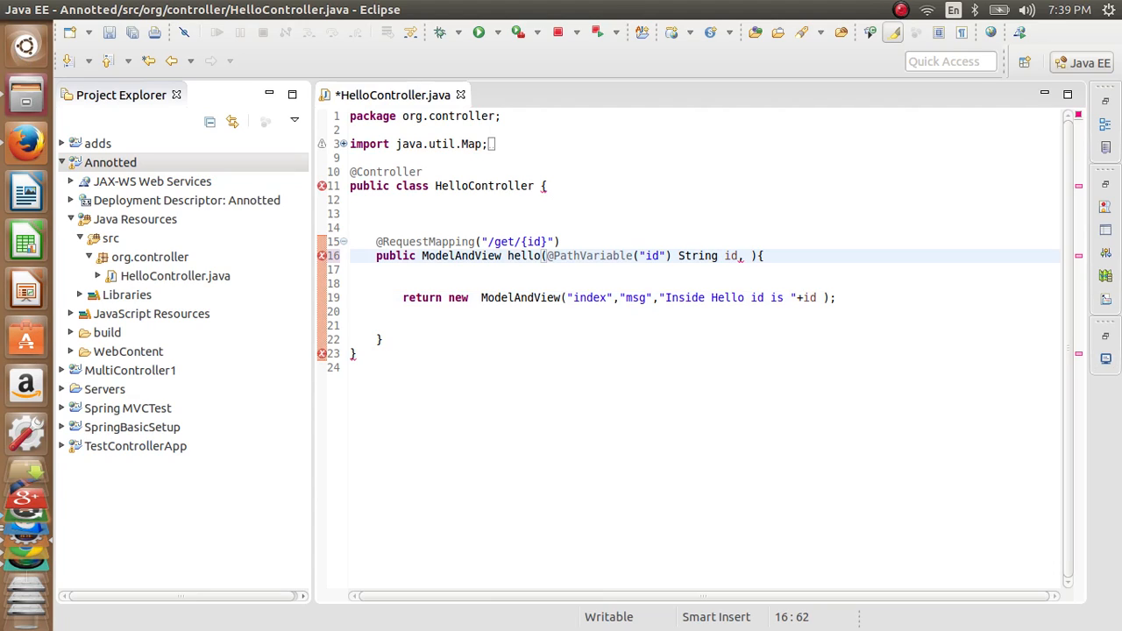
text(/)
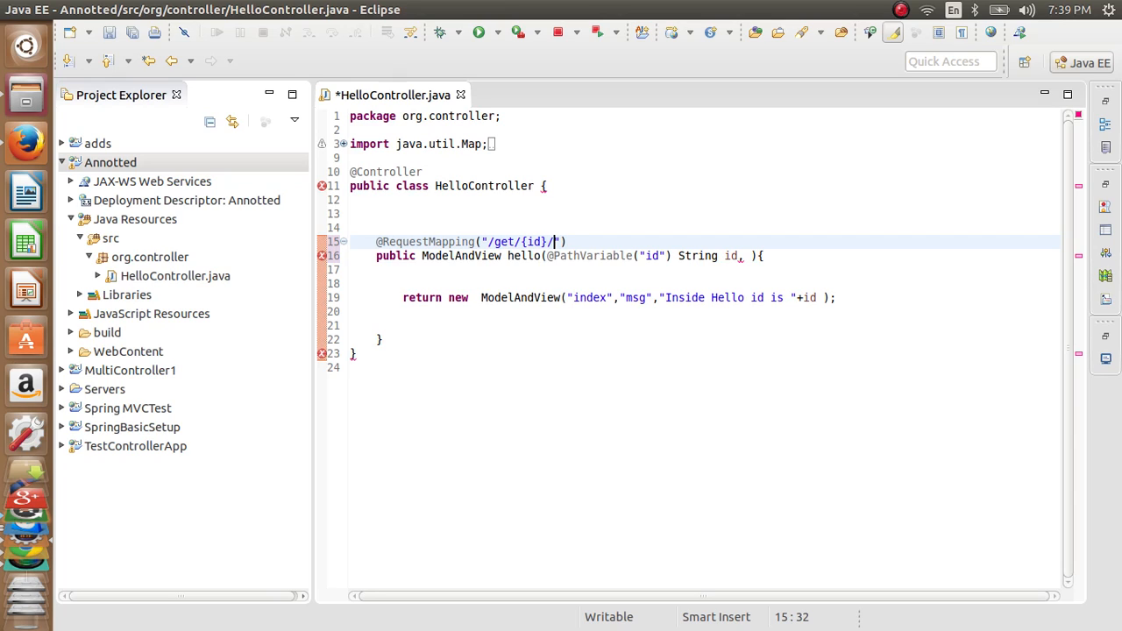
text({name})
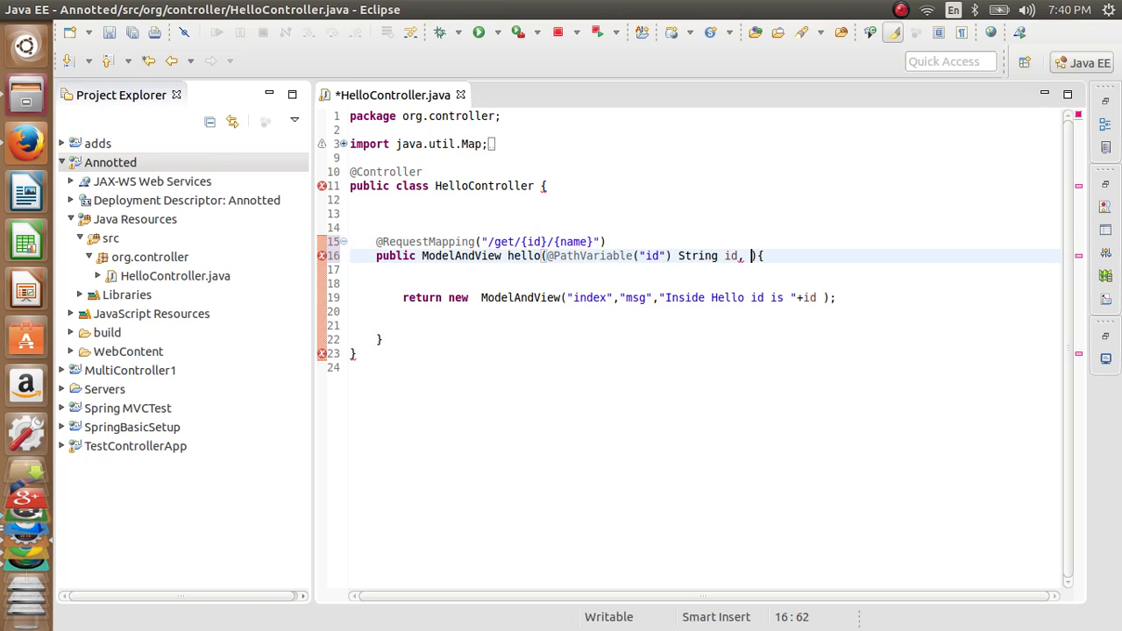
text(@pathVariable(")
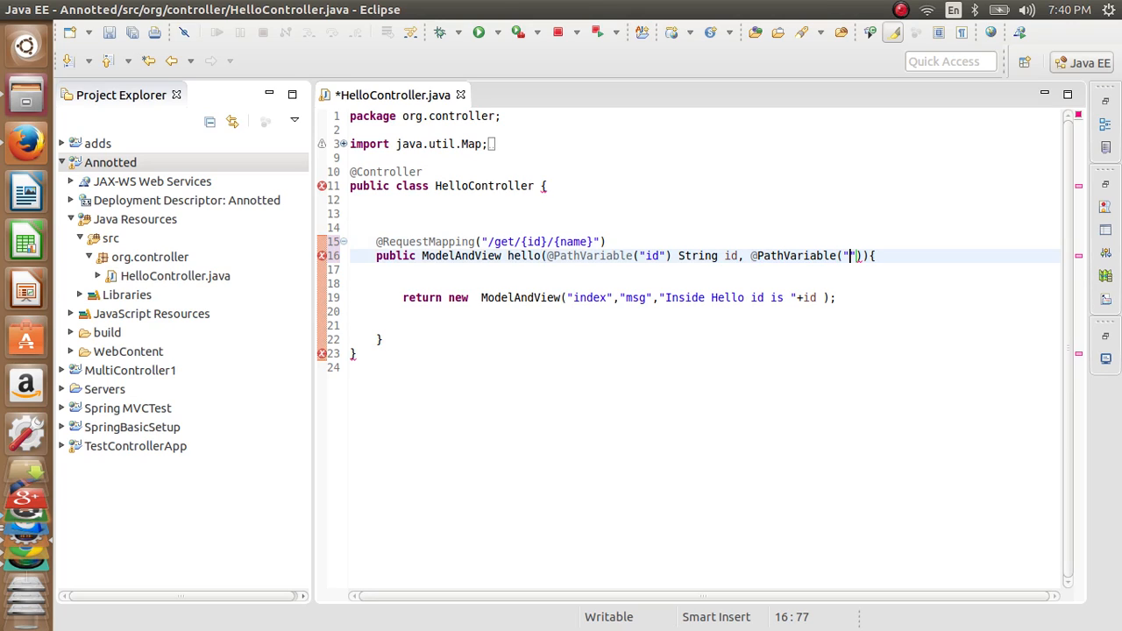
text(name)
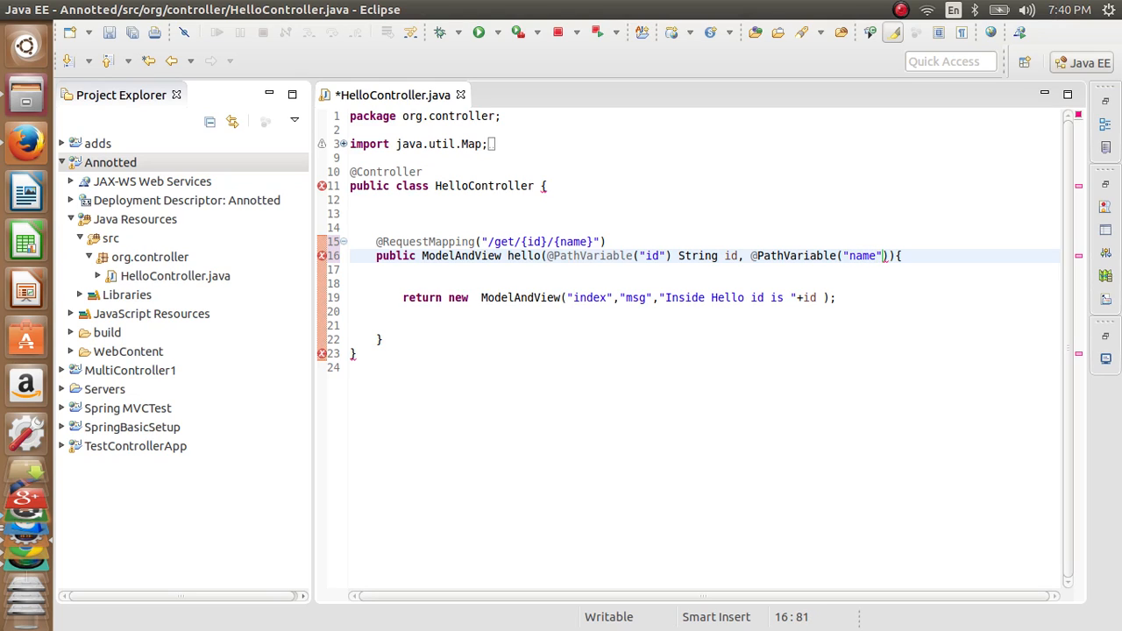
double_click(862, 255)
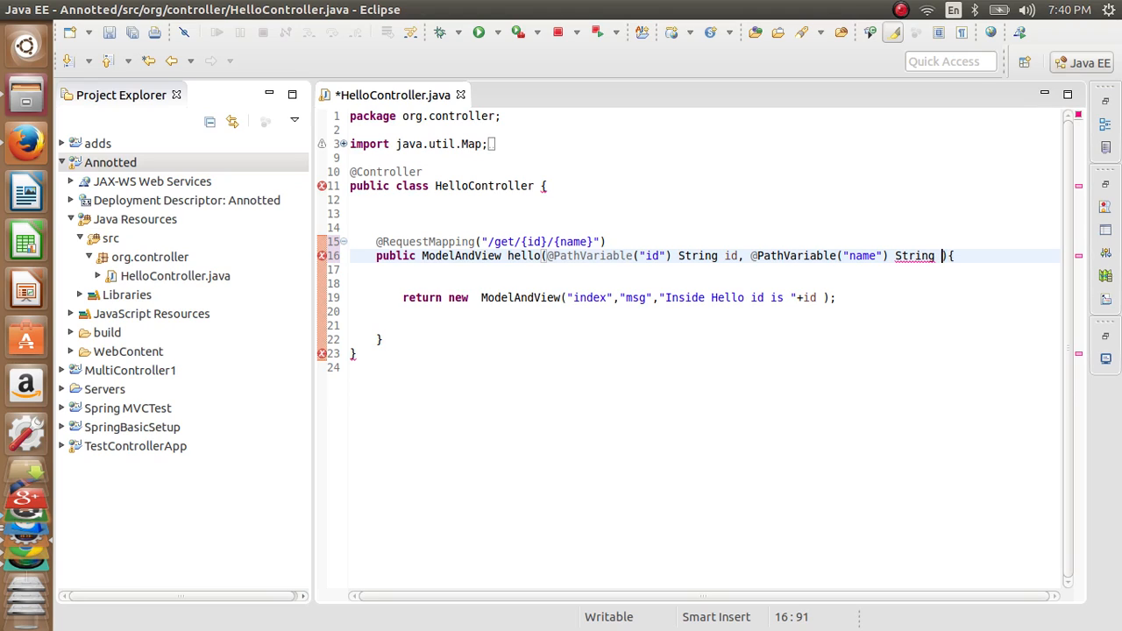
text(name)
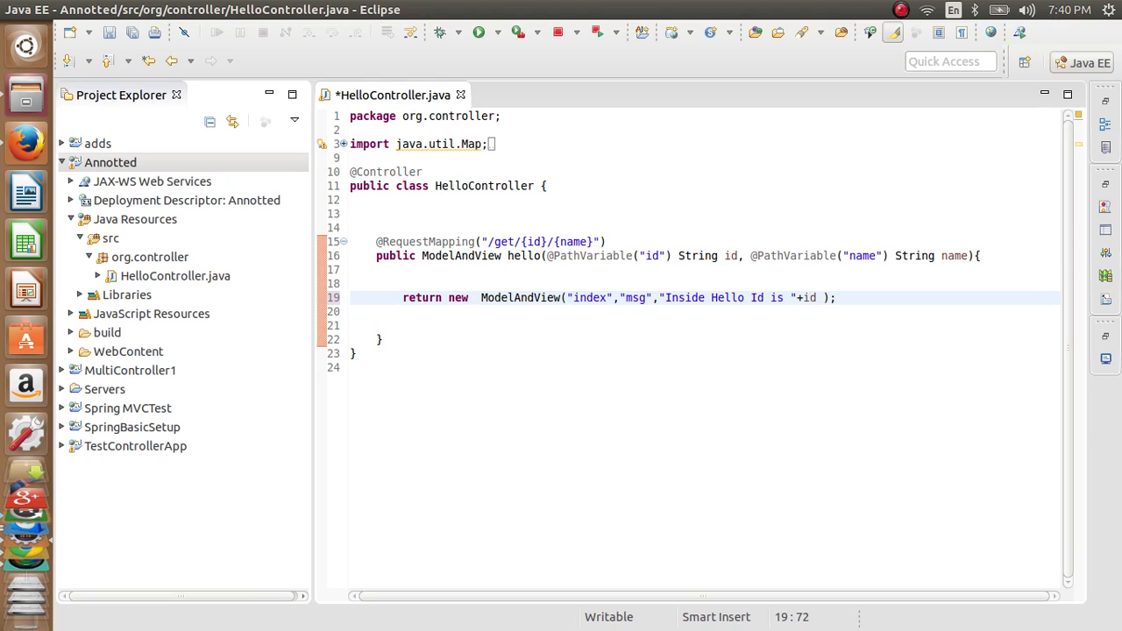
text(+"")
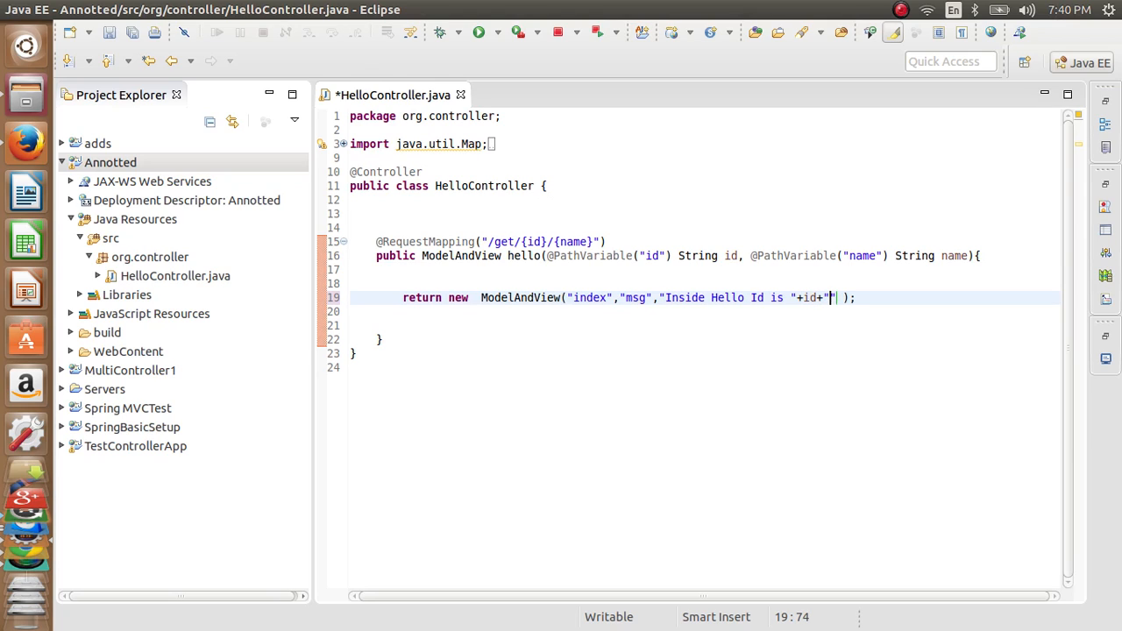
text(")
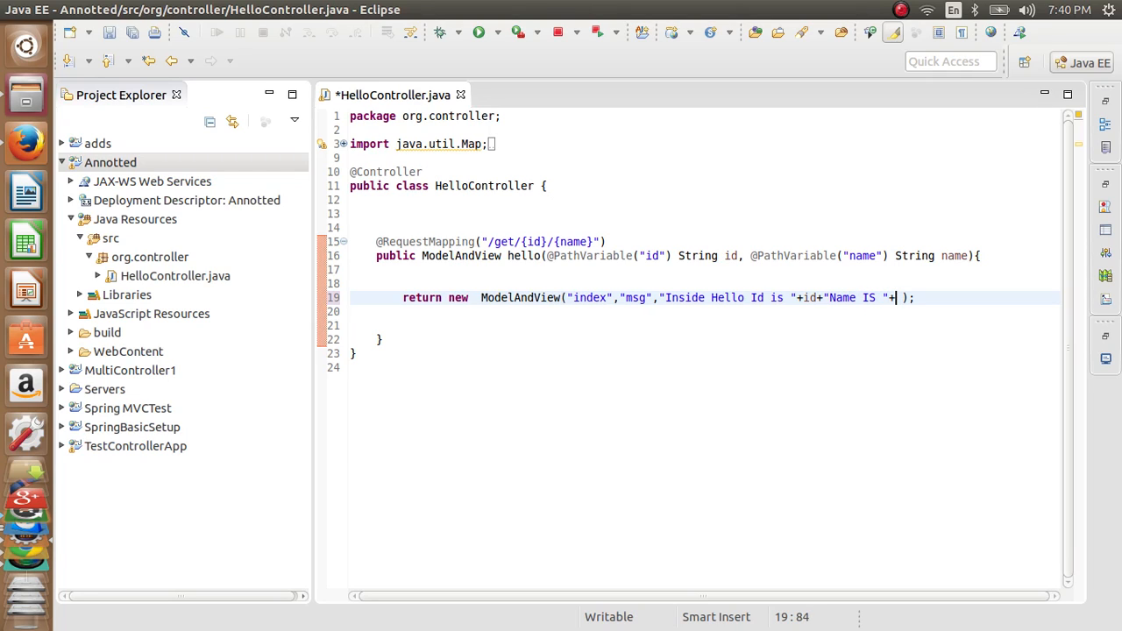
text(name)
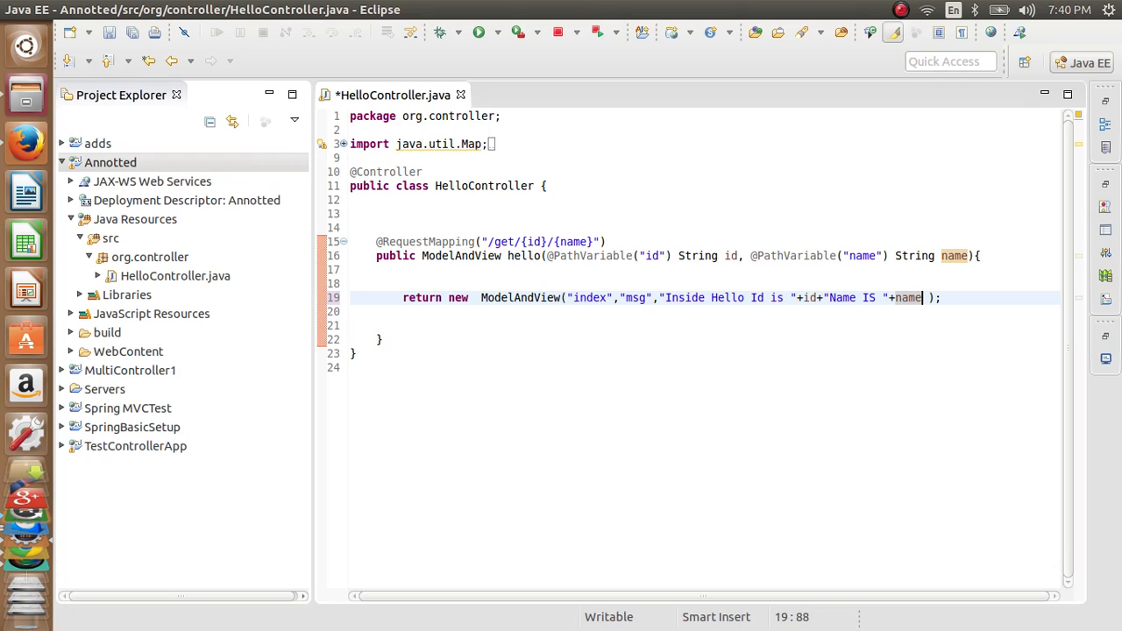
key(ctrl+s)
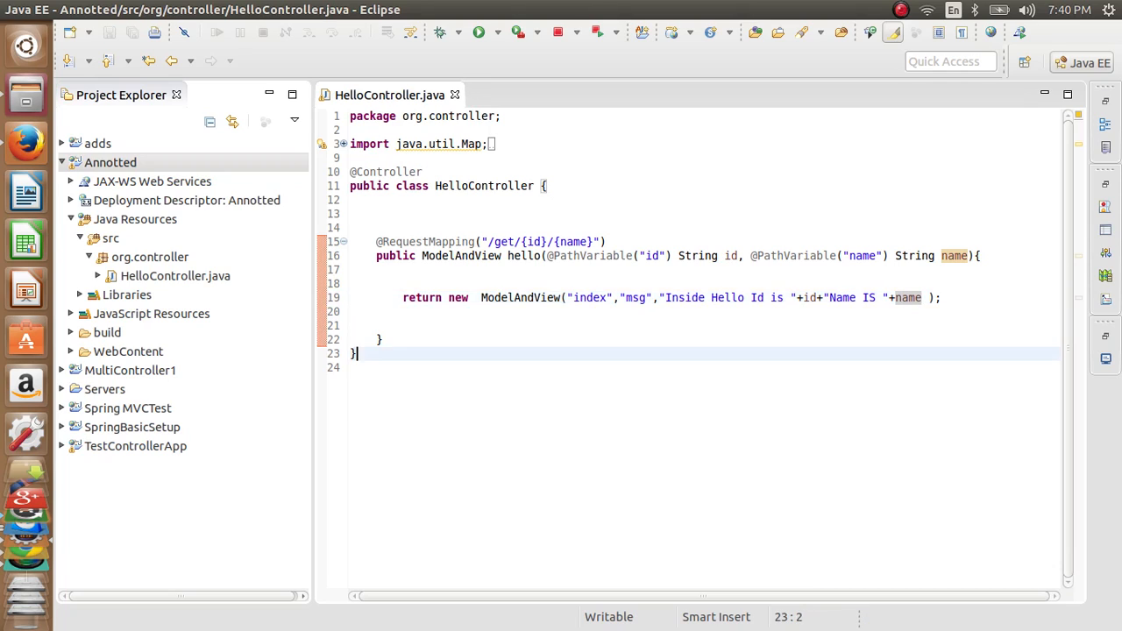
click(478, 32)
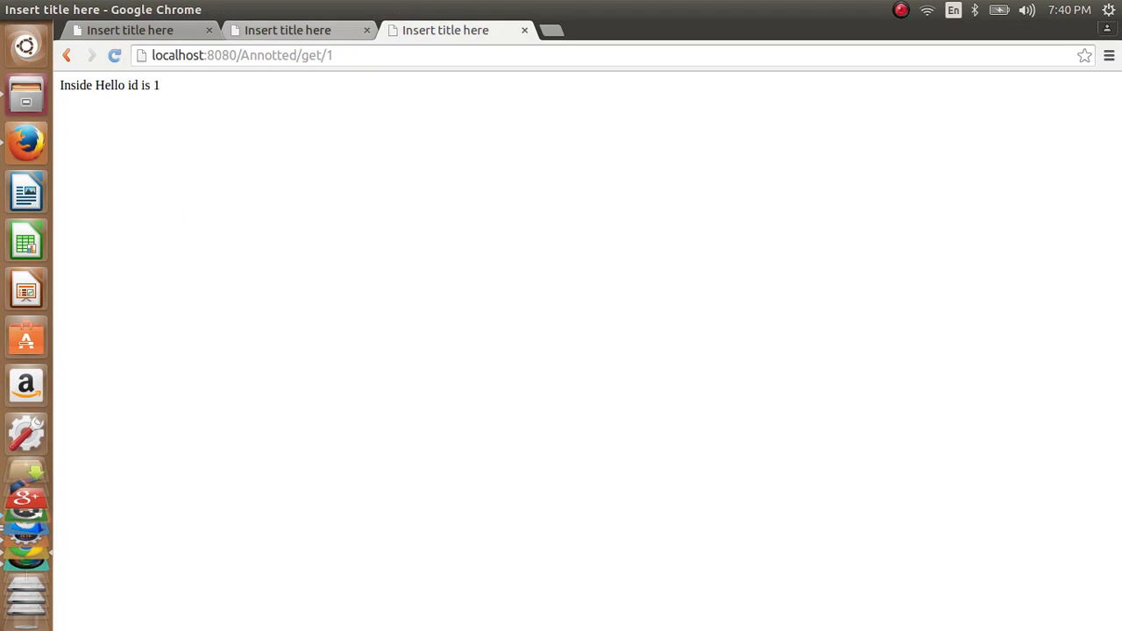
Load localhost:8080/Annotted/get/1/Sanjay and confirm it shows 'Id is 1Name IS Sanjay'.
click(351, 55)
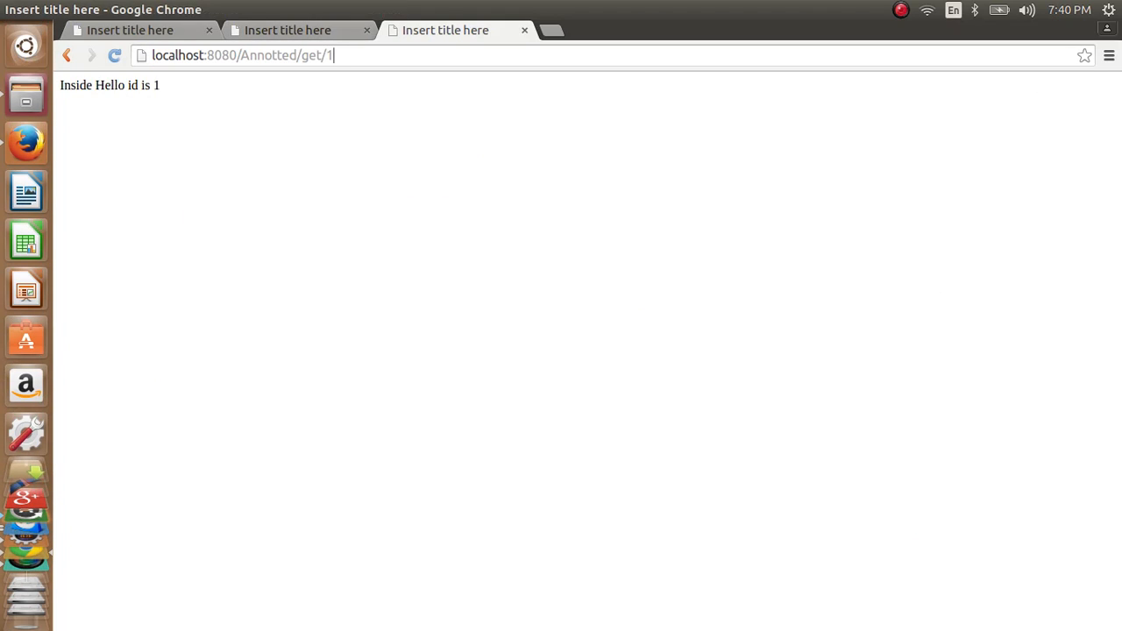
text(/Sanjay)
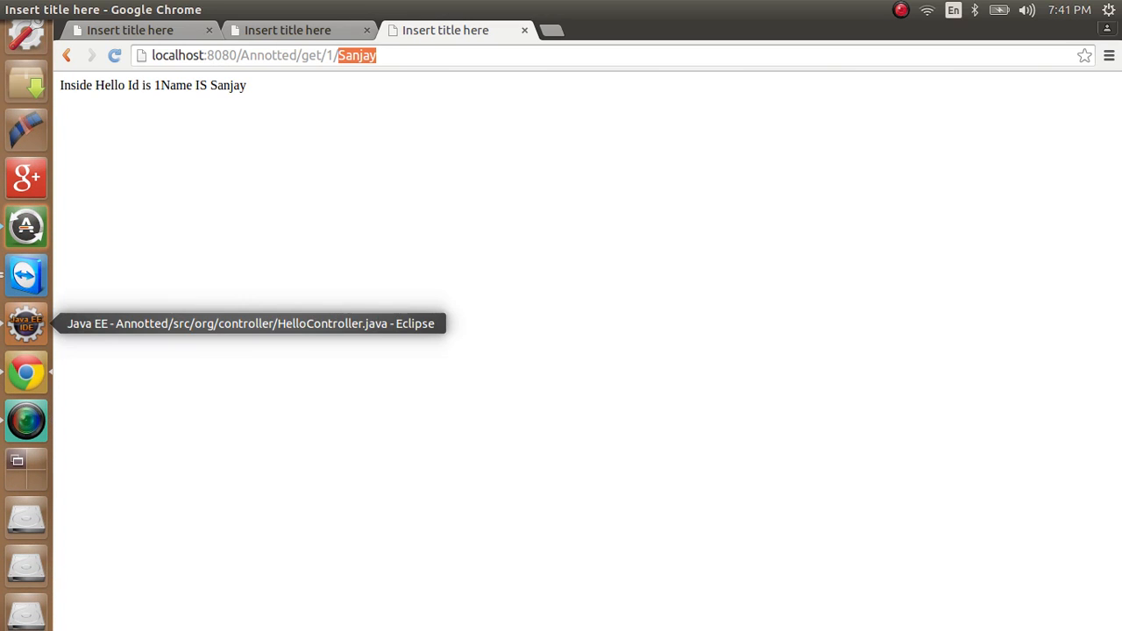
click(26, 324)
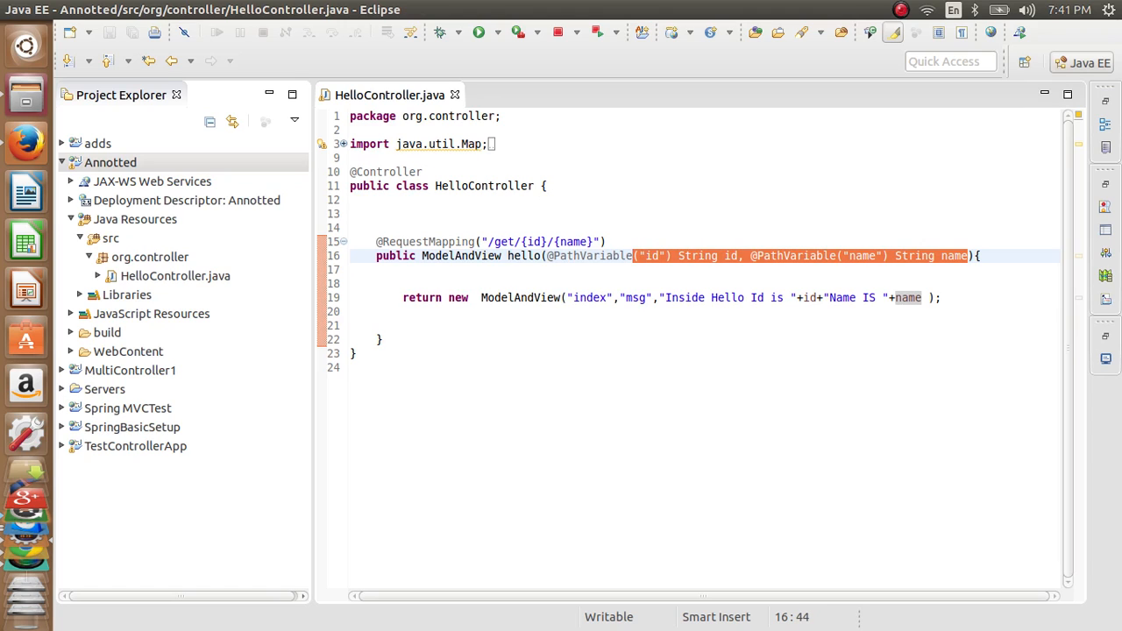
text(Ma){)
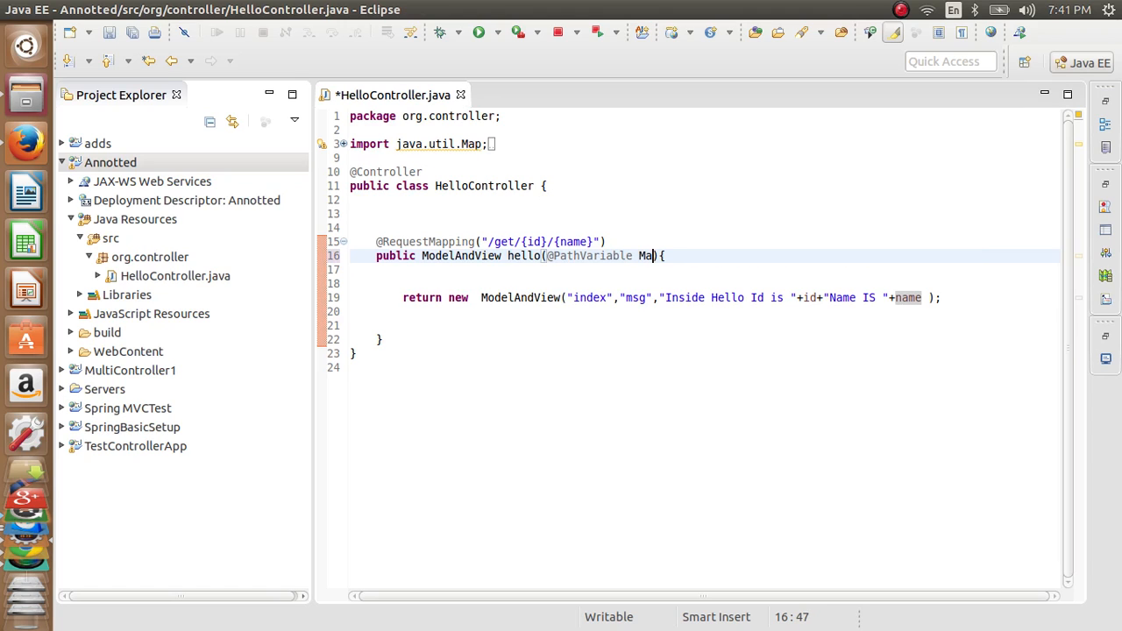
text(p)
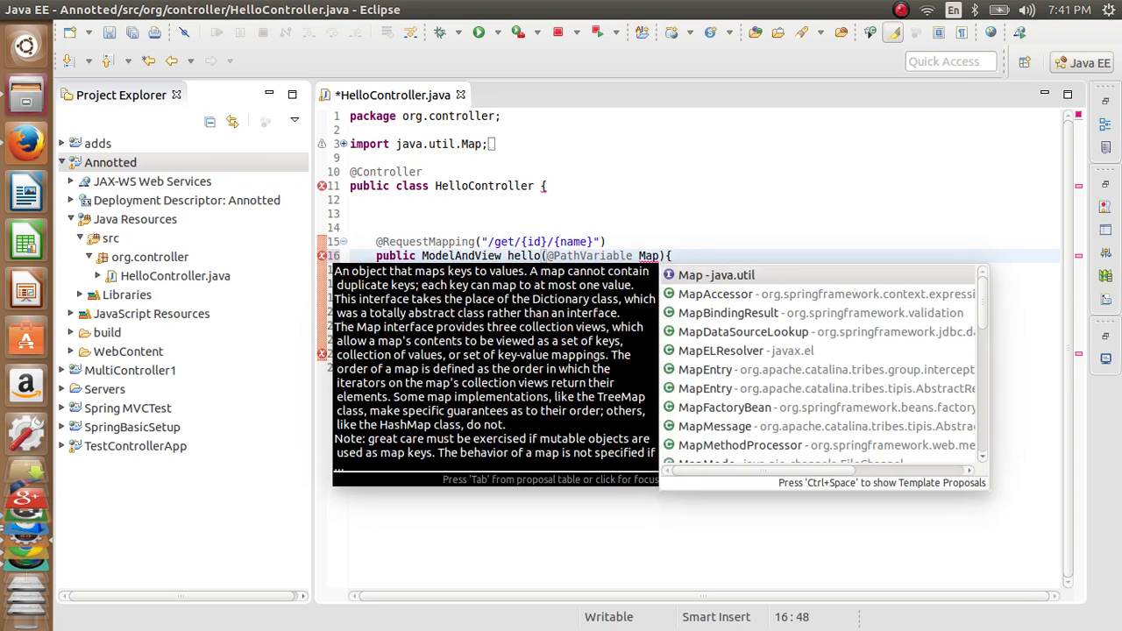
click(716, 274)
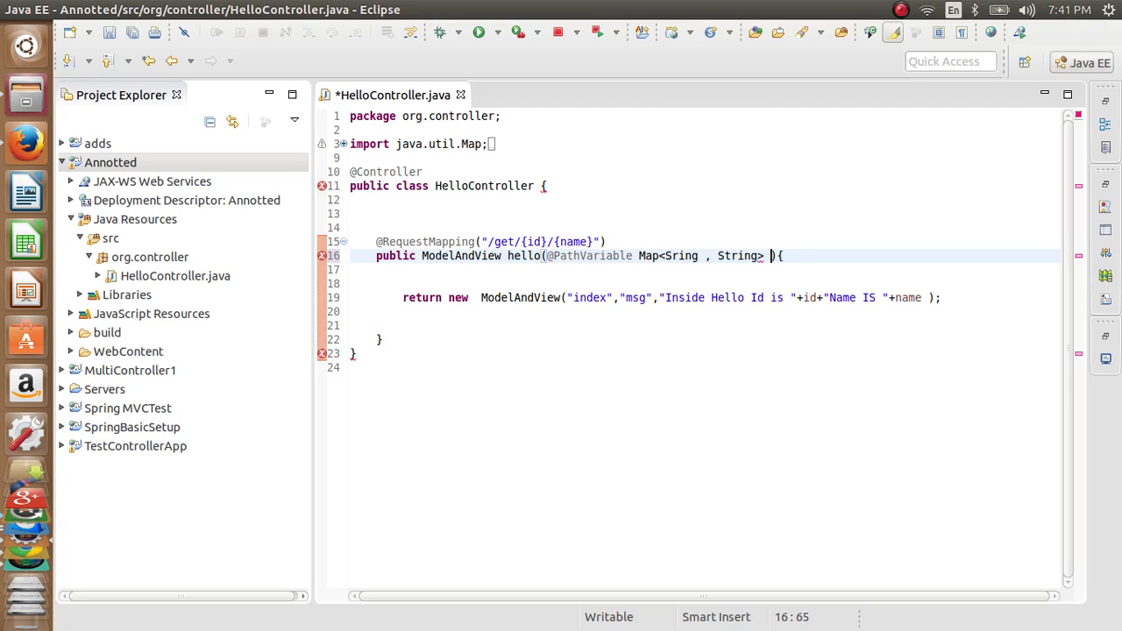
text(vars)
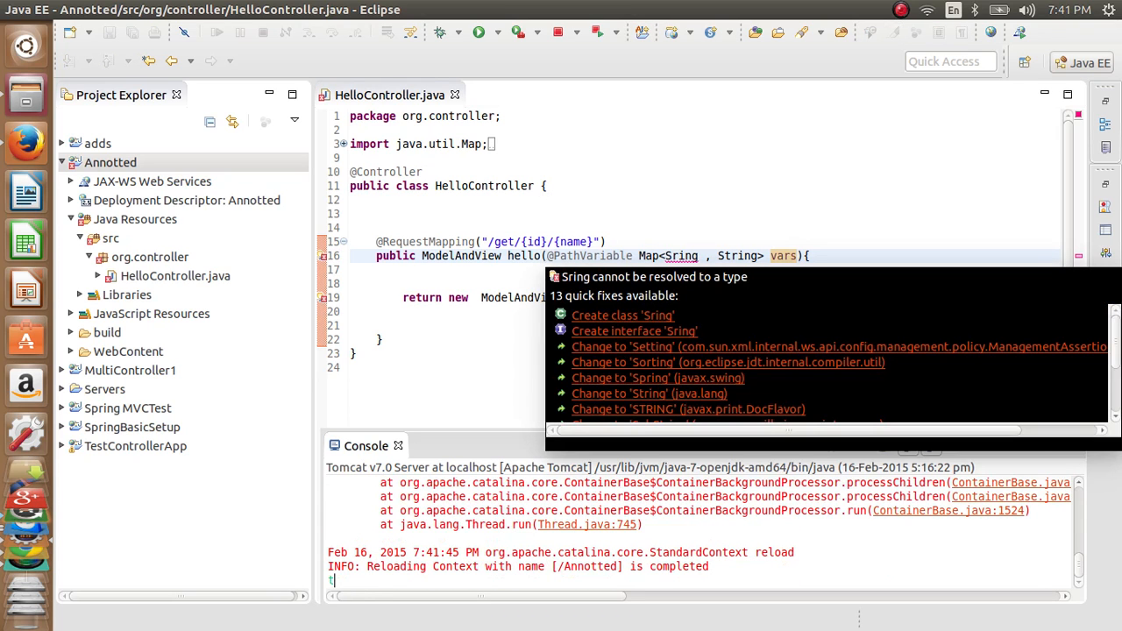
text(tt)
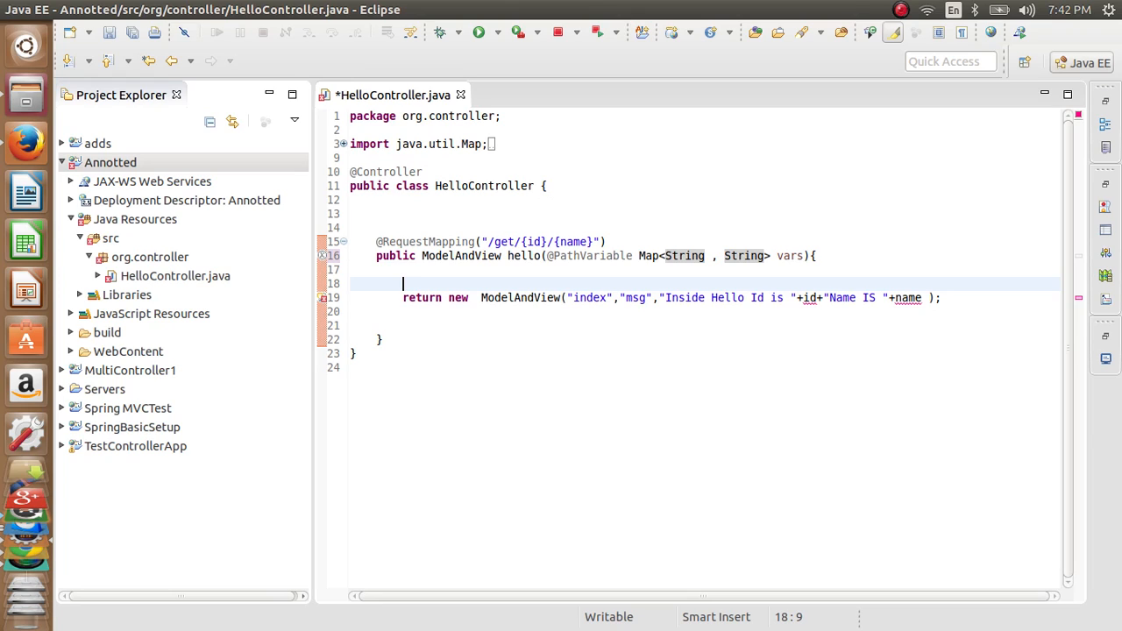
Set String id=vars.get("id") and String name=vars.get("name") in hello(), then save.
text(String)
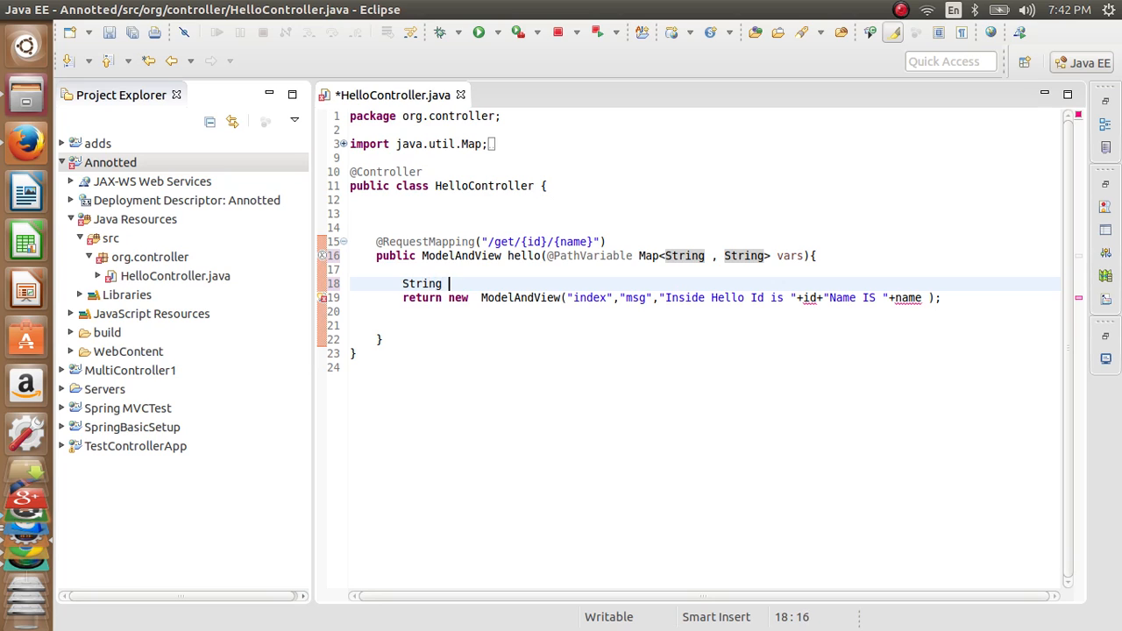
text(id=va)
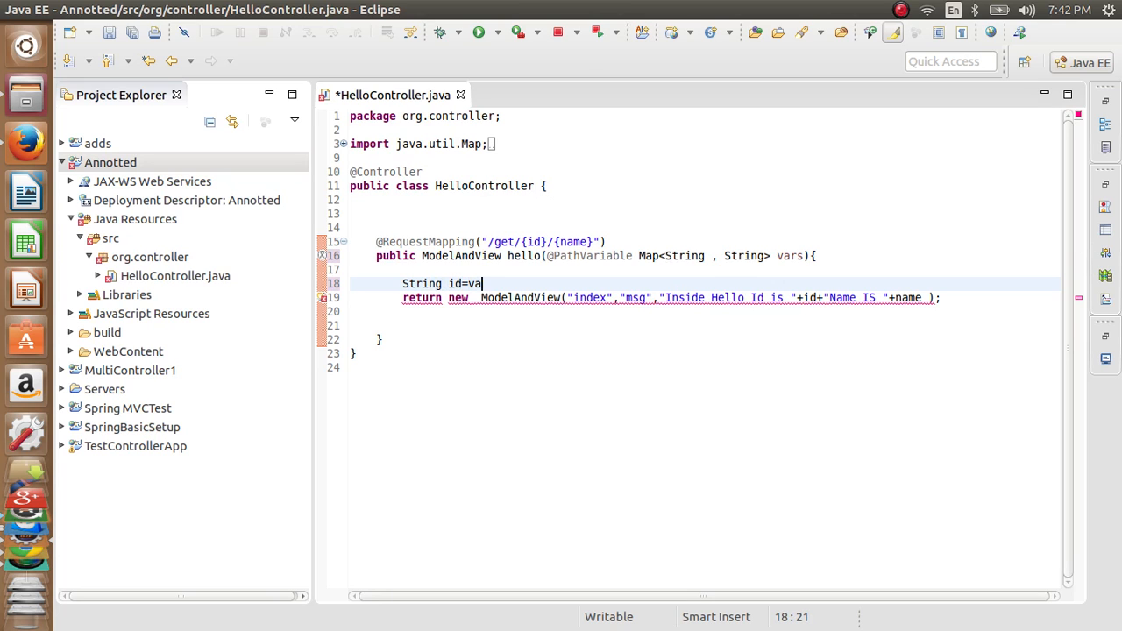
text(rs.get("id");)
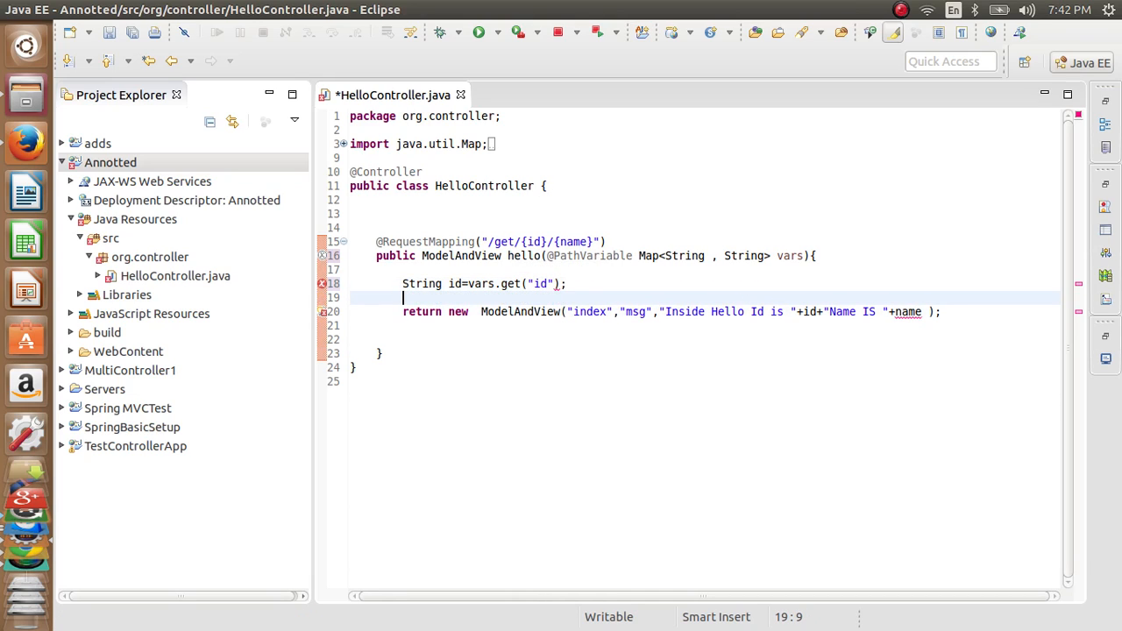
text(String)
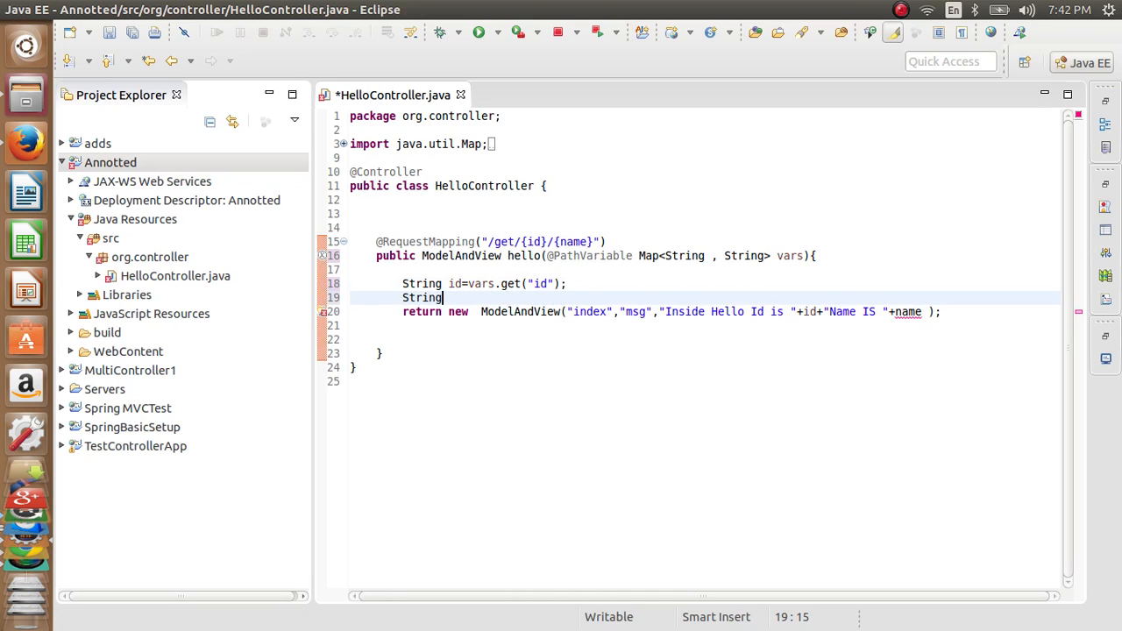
text(name=)
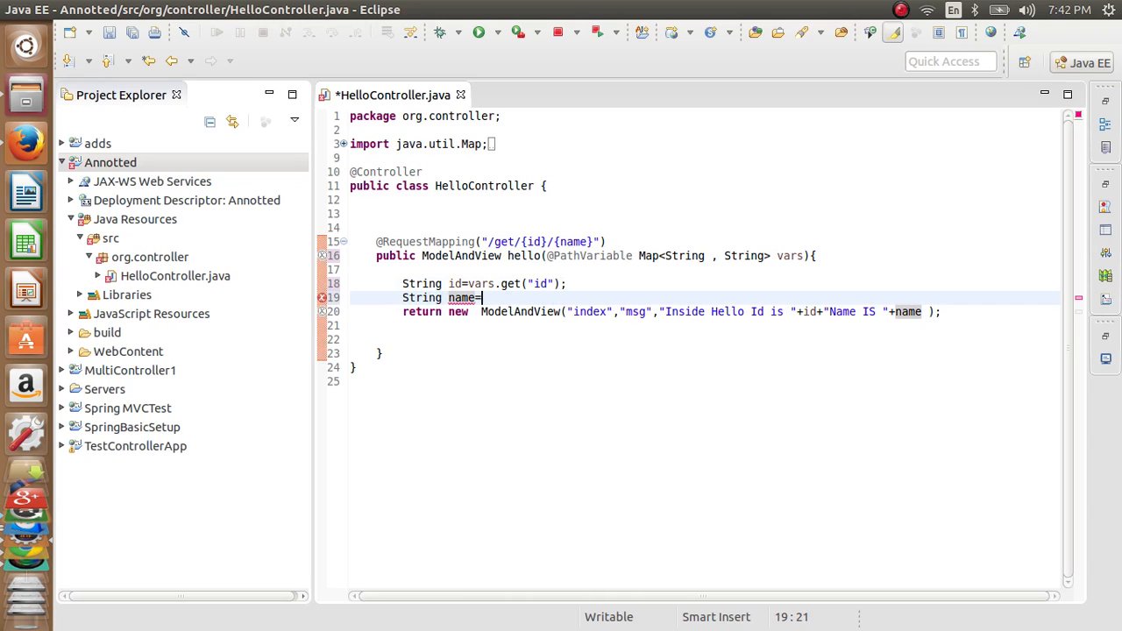
text(vars.)
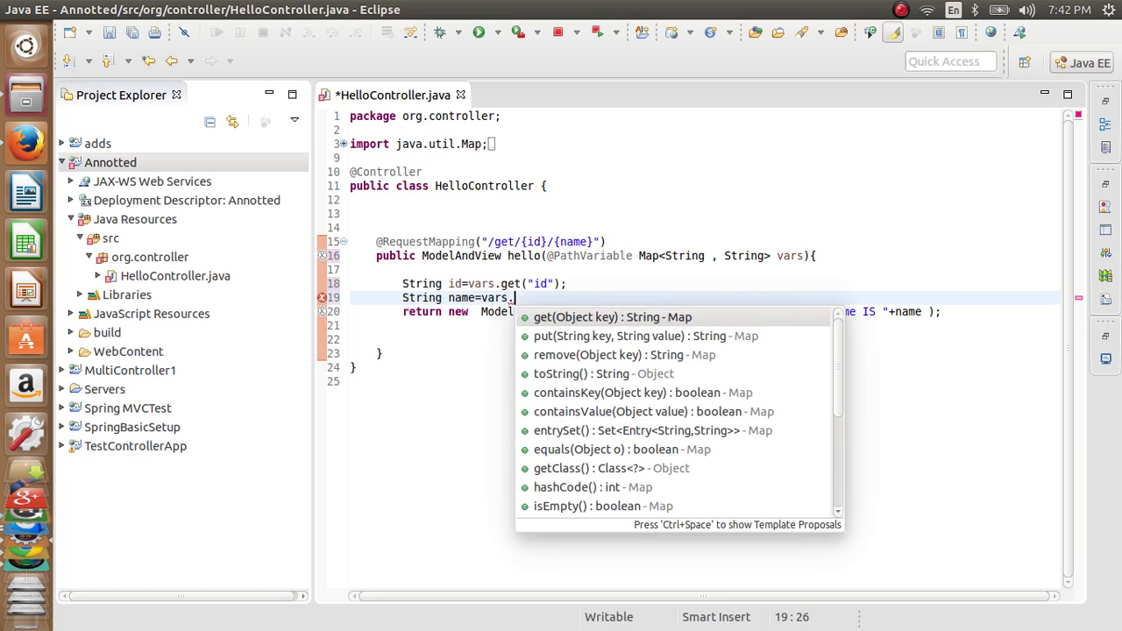
text(ge)
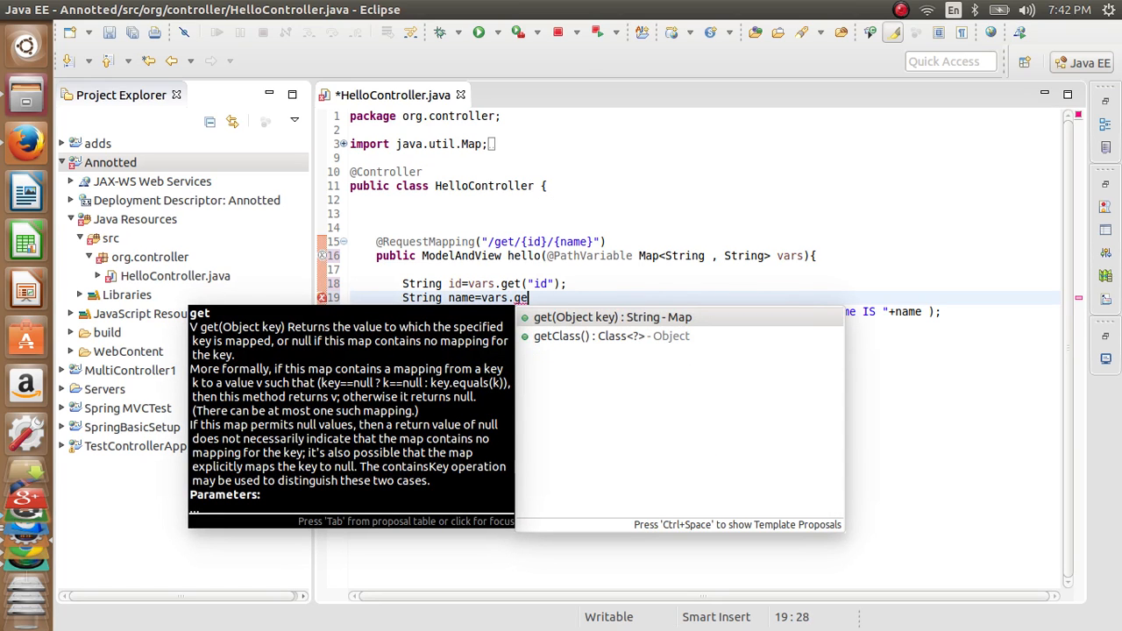
text(t("name");)
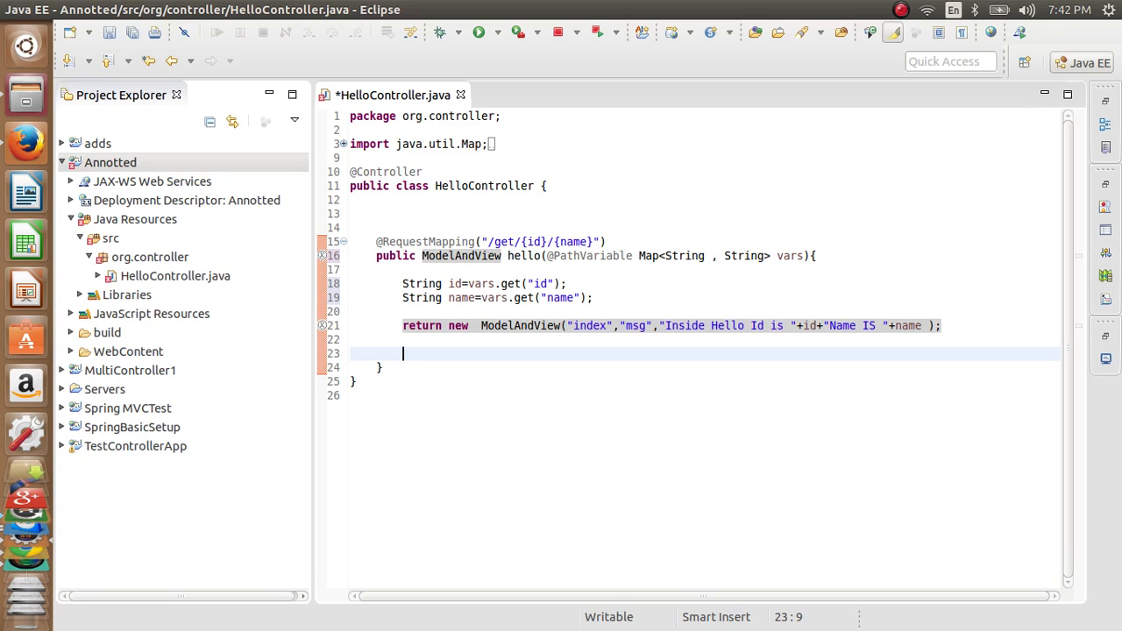
key(ctrl+s)
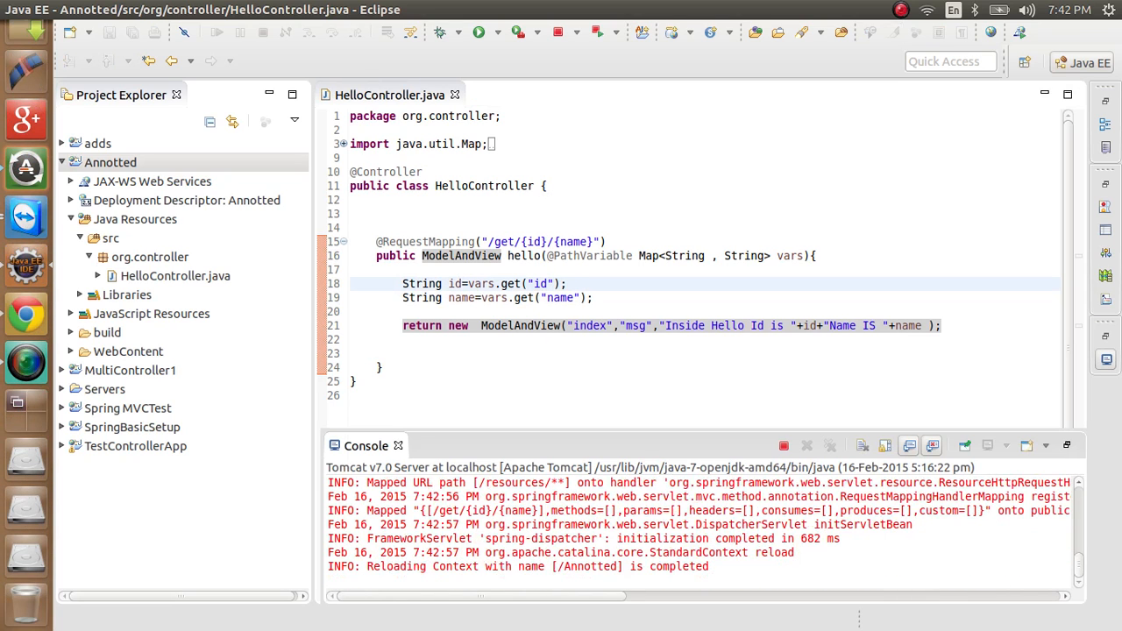
mouse_move(26, 312)
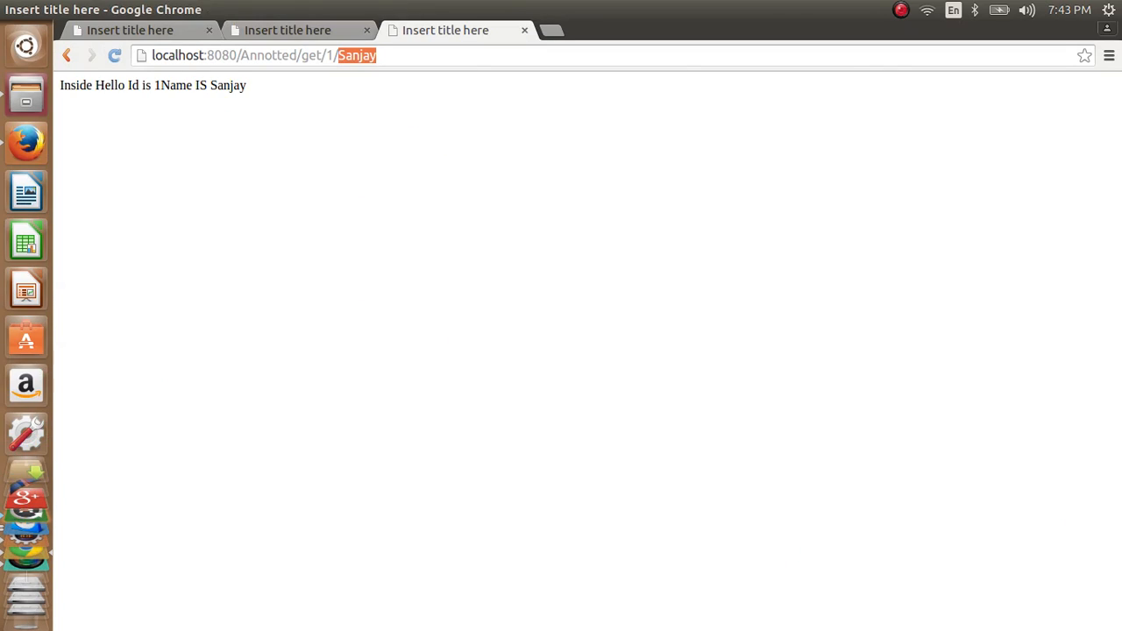
After confirming Chrome shows 'Id is 1Name IS Sanjay', return to the controller code in Eclipse.
click(263, 55)
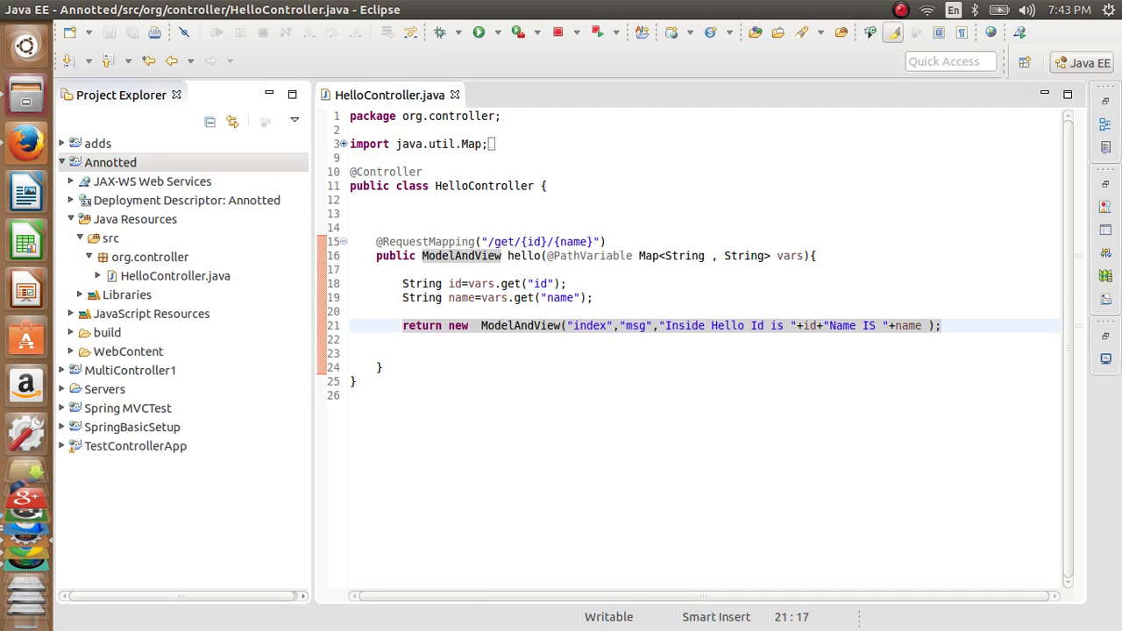
Open spring-dispatcher-servlet.xml from WEB-INF to review mvc:annotation-driven, then return to HelloController.java.
click(816, 255)
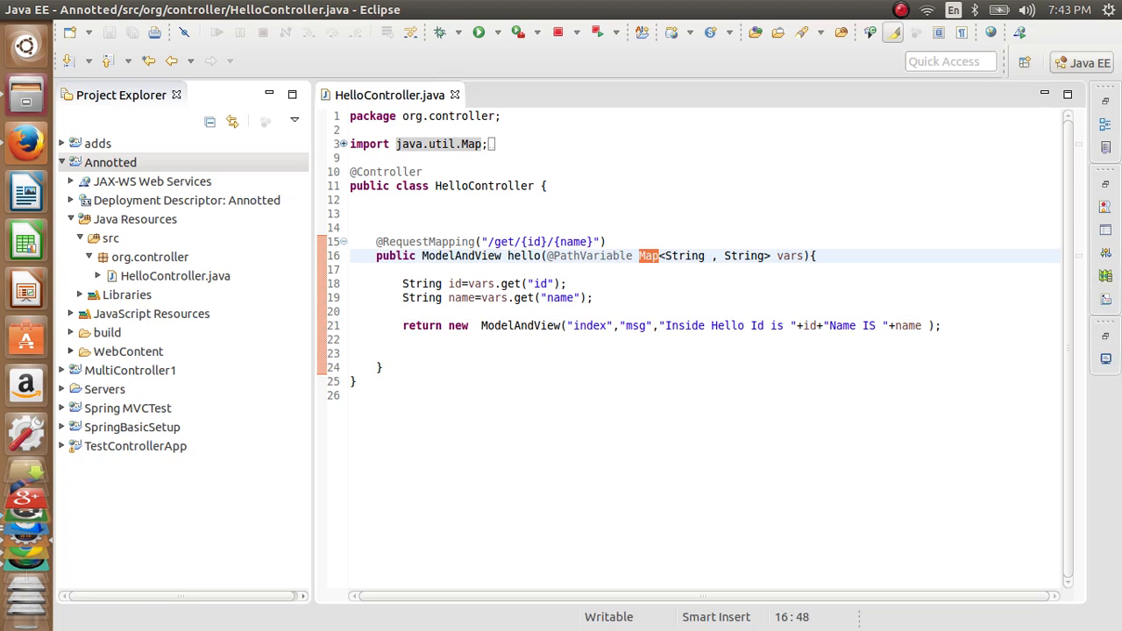
click(70, 350)
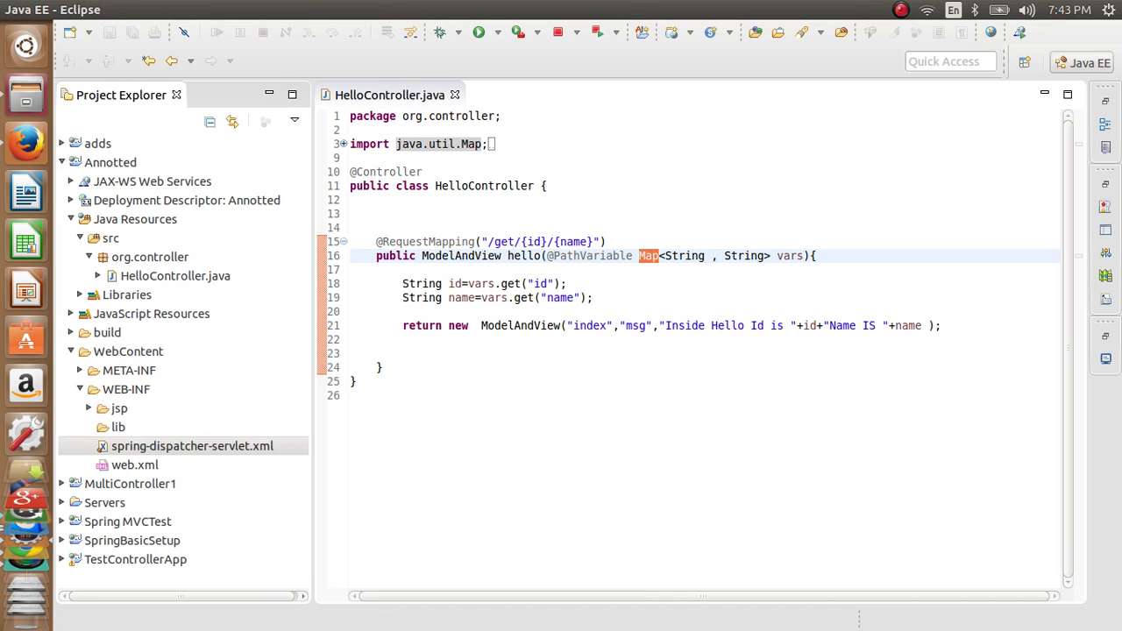
double_click(192, 446)
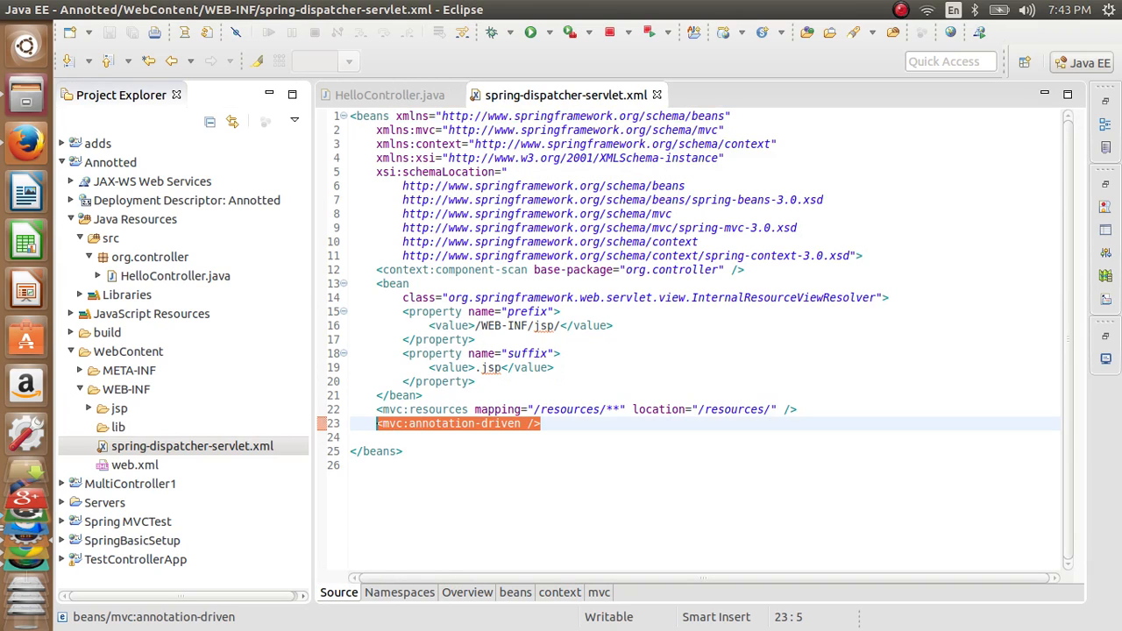
click(389, 95)
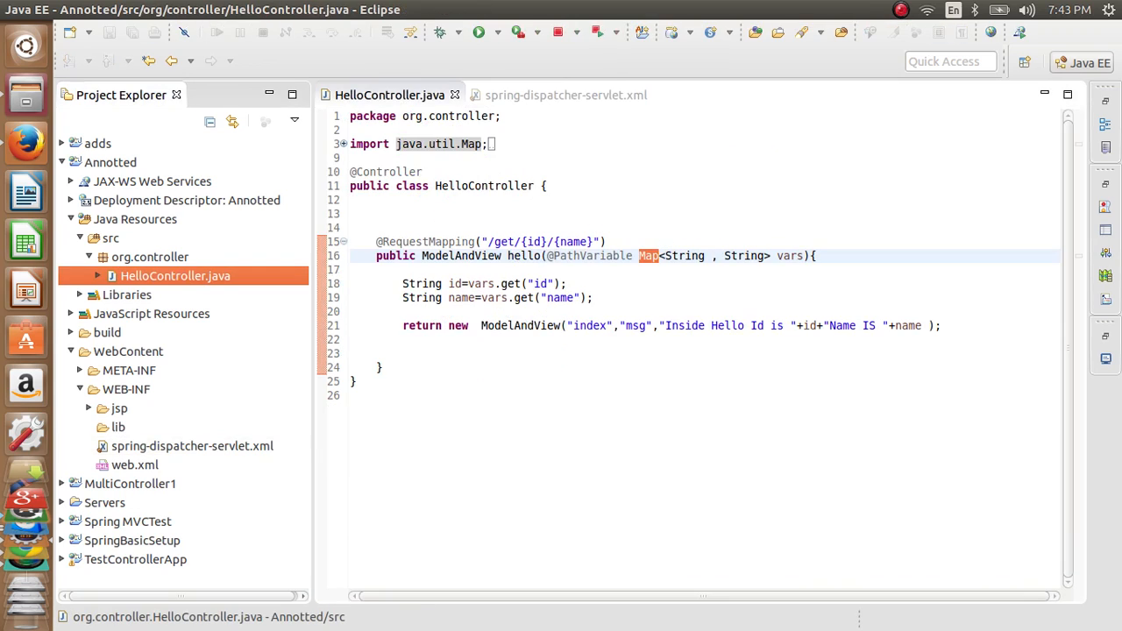
Paste then delete the localhost:8080/Annotted/get/1/Sanjay note, and save HelloController so Tomcat reloads.
click(815, 255)
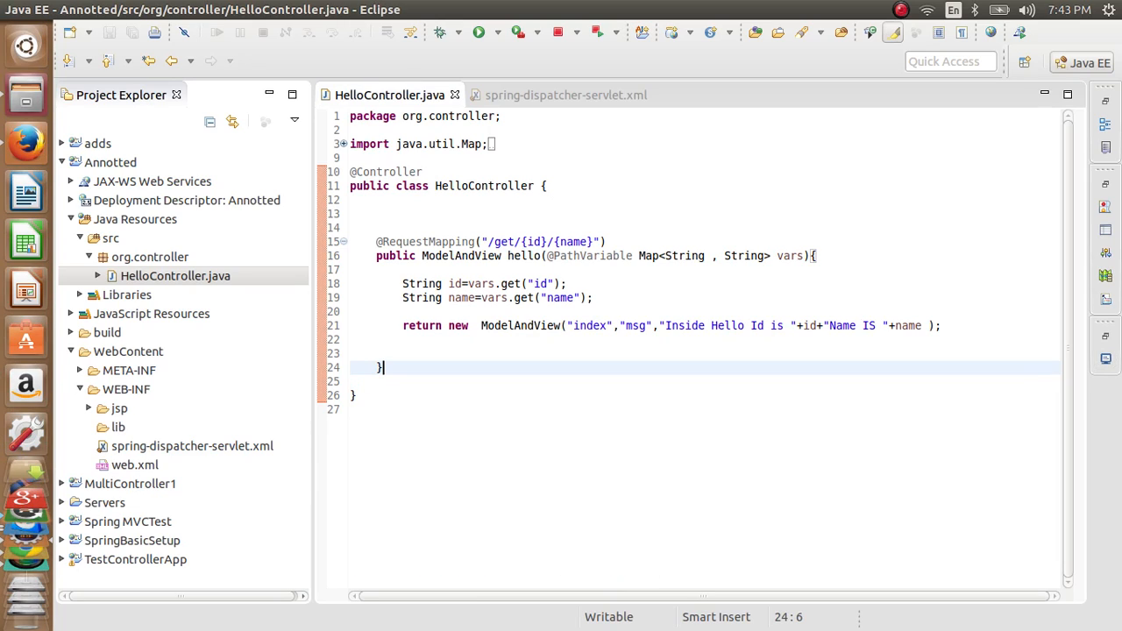
text(http://localhost:8080/Annotted/get/1/Sanjay)
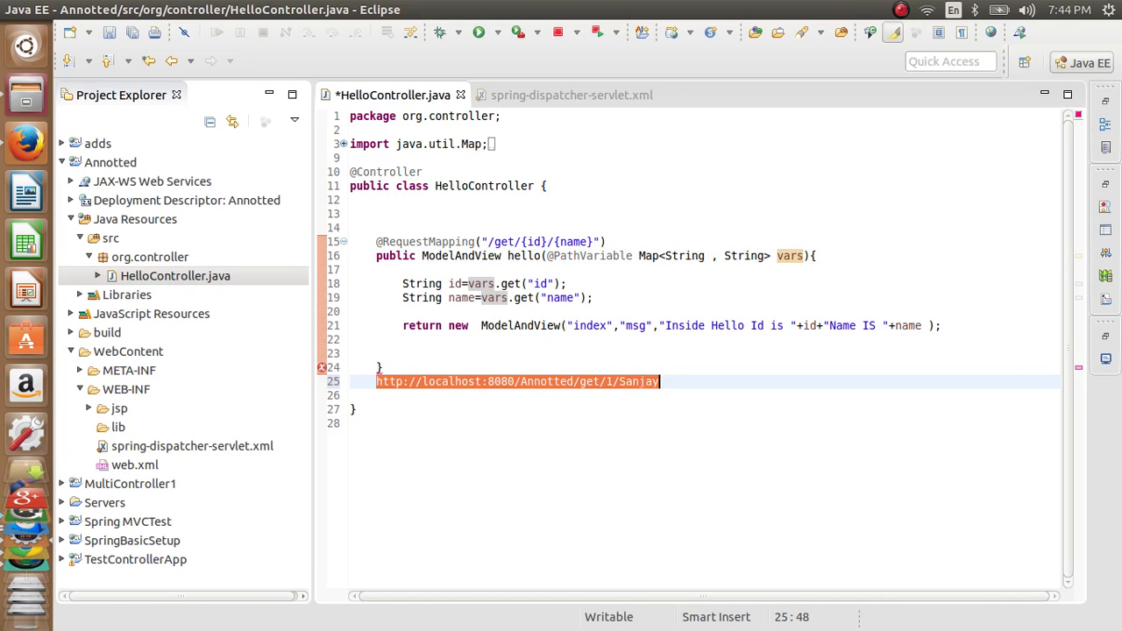
key(Delete)
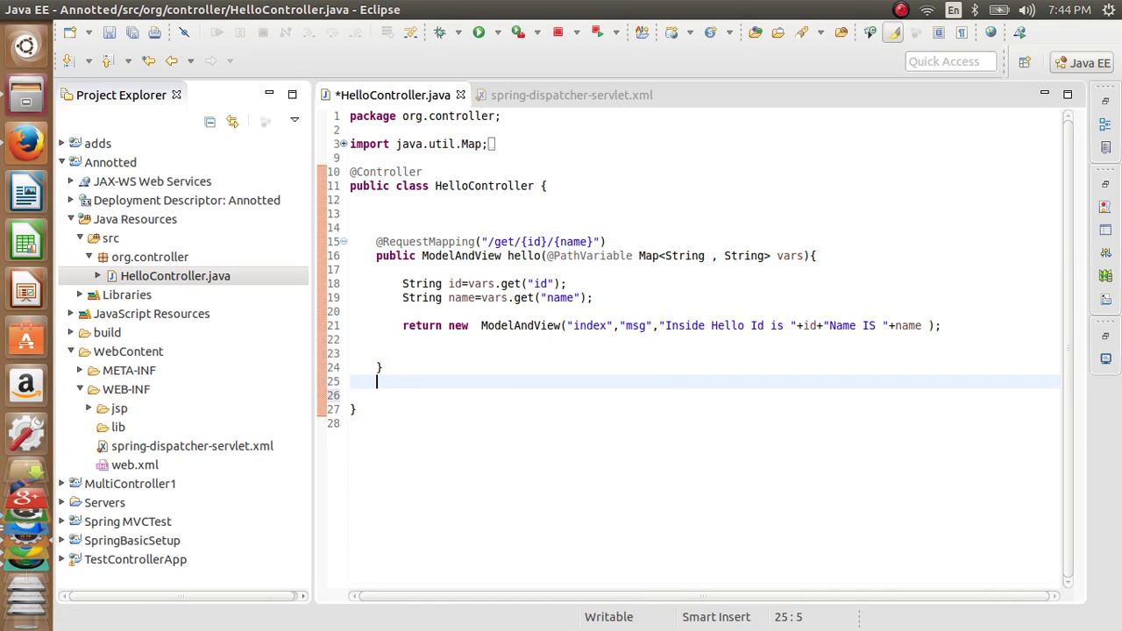
key(ctrl+s)
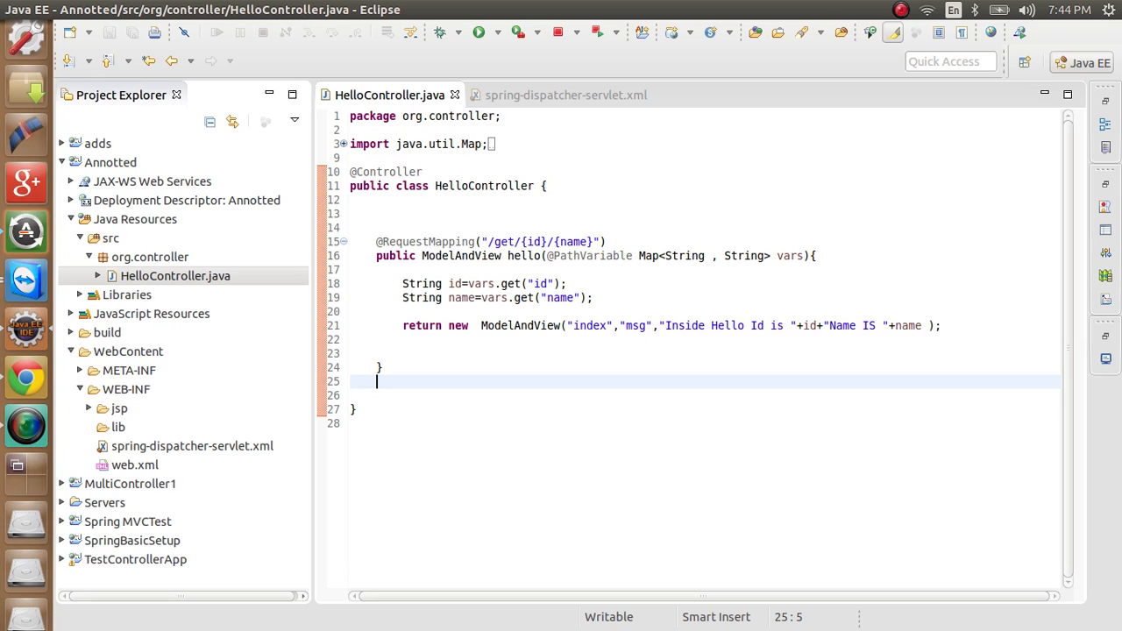
click(478, 33)
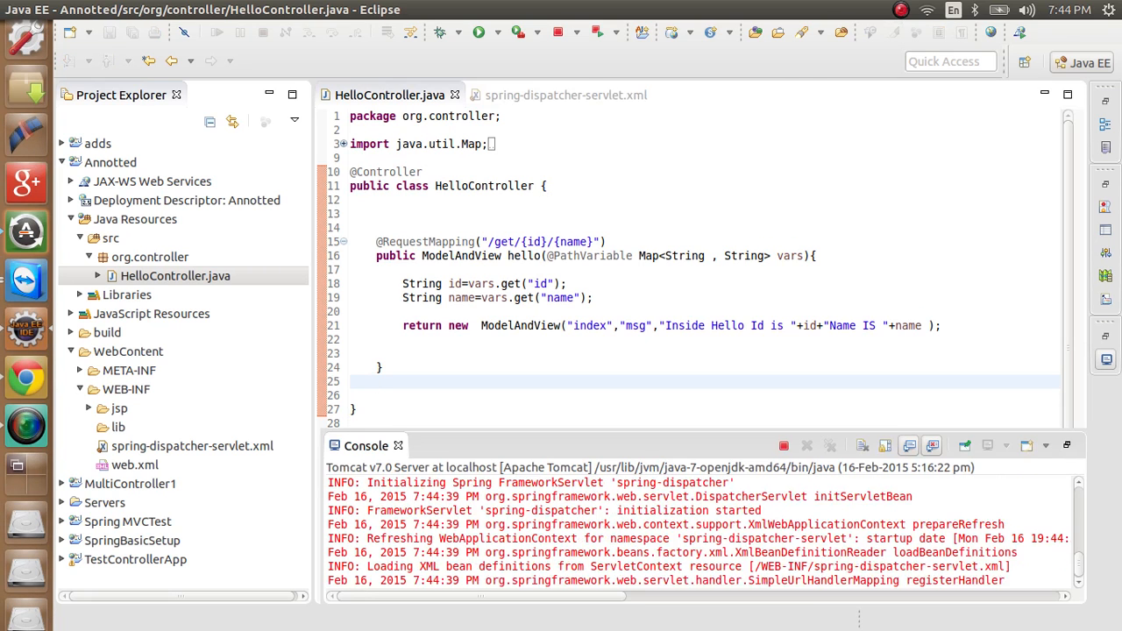